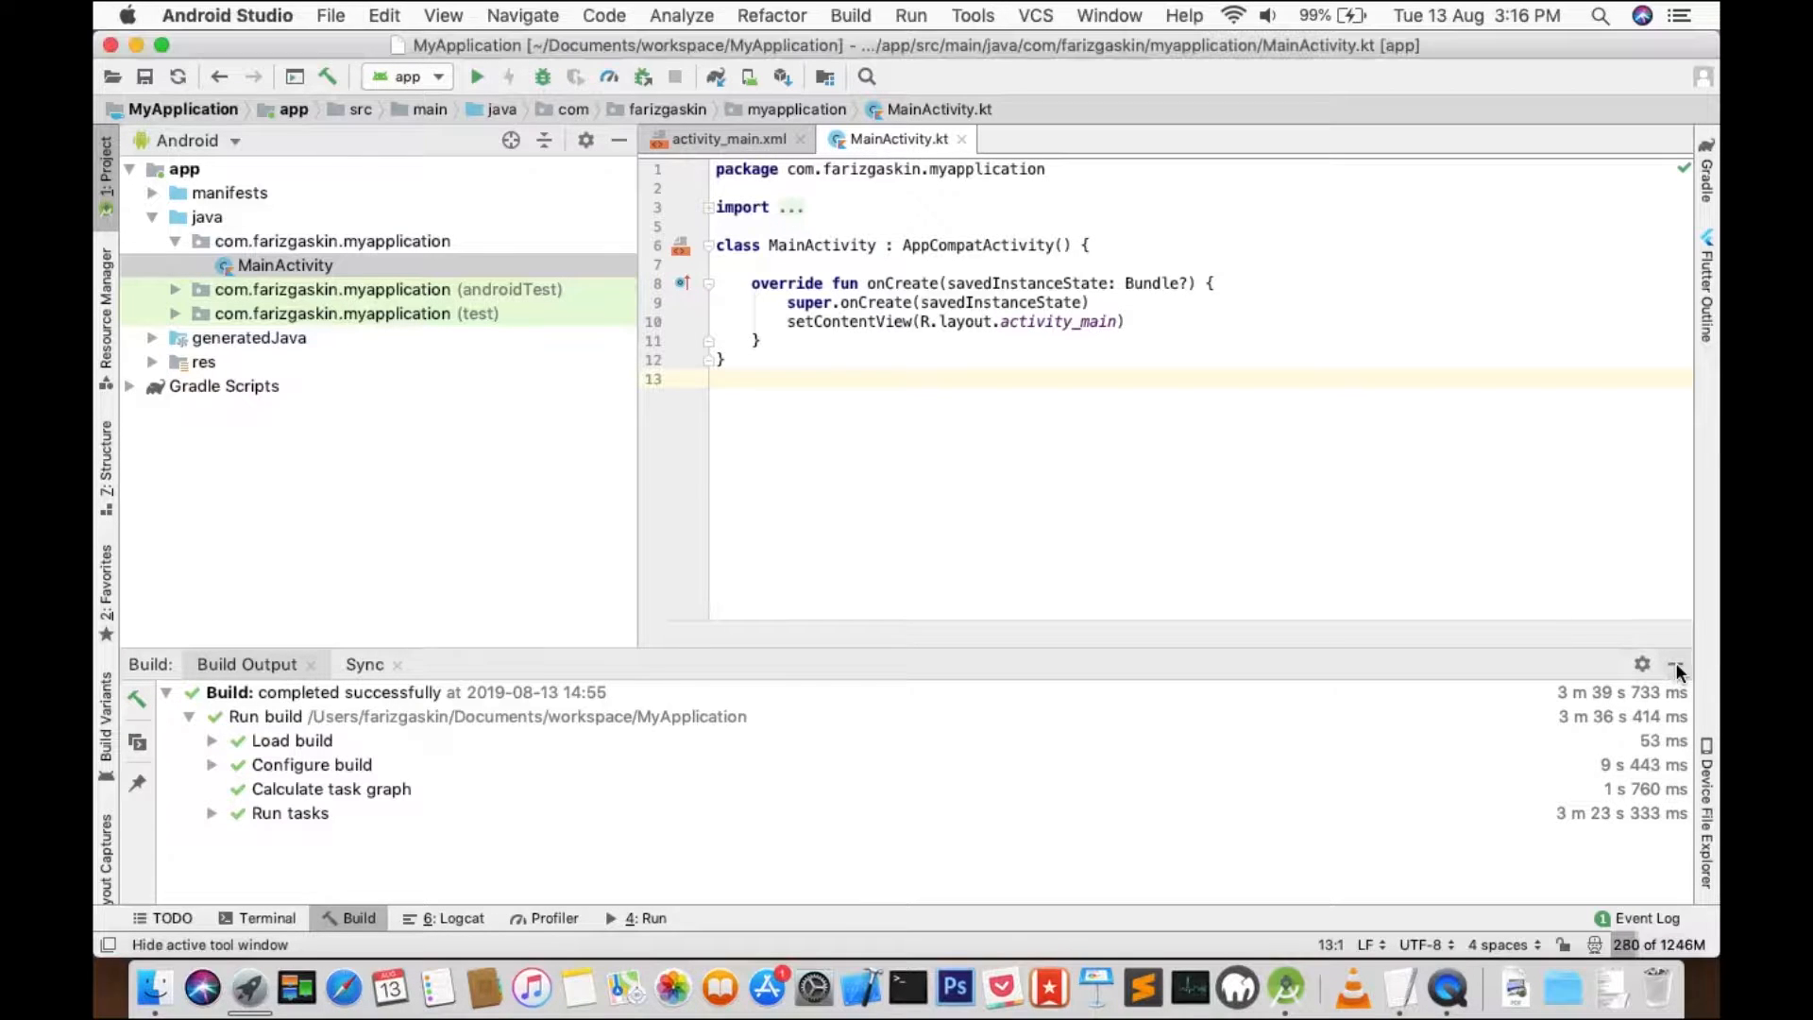
Hide the Build tool window and switch to the activity_main.xml layout.
click(1675, 663)
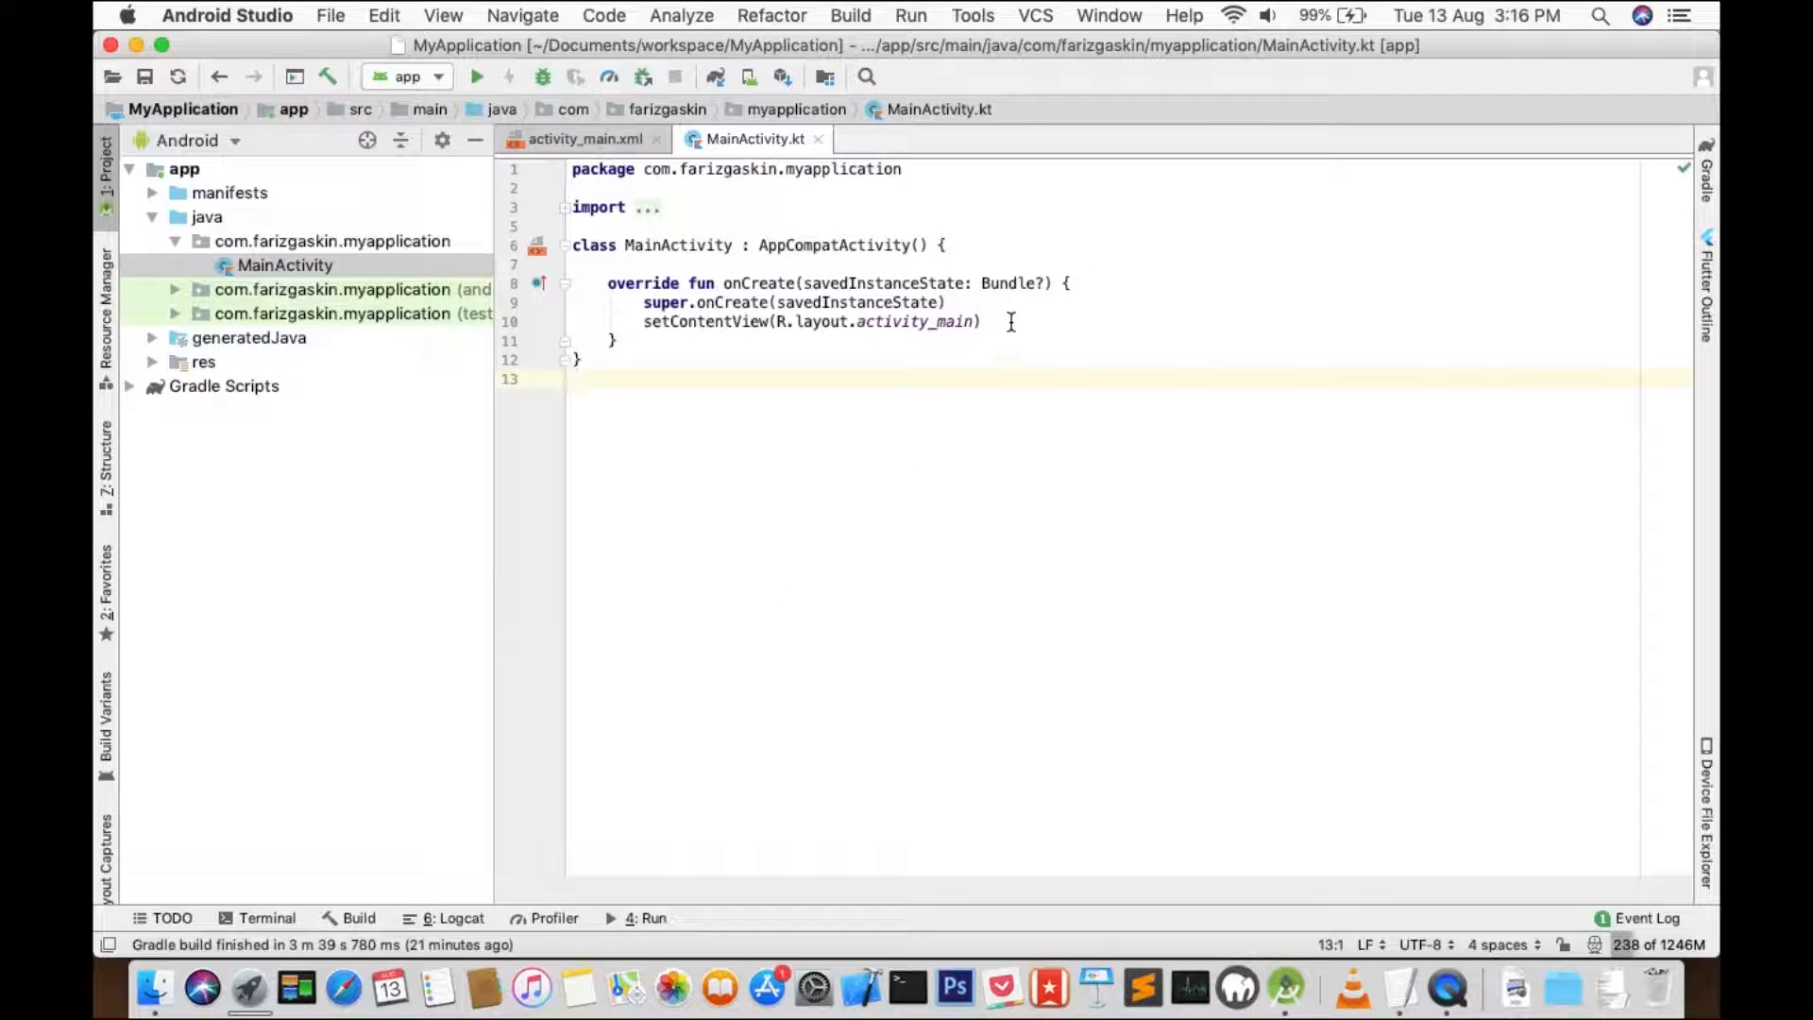
click(1008, 321)
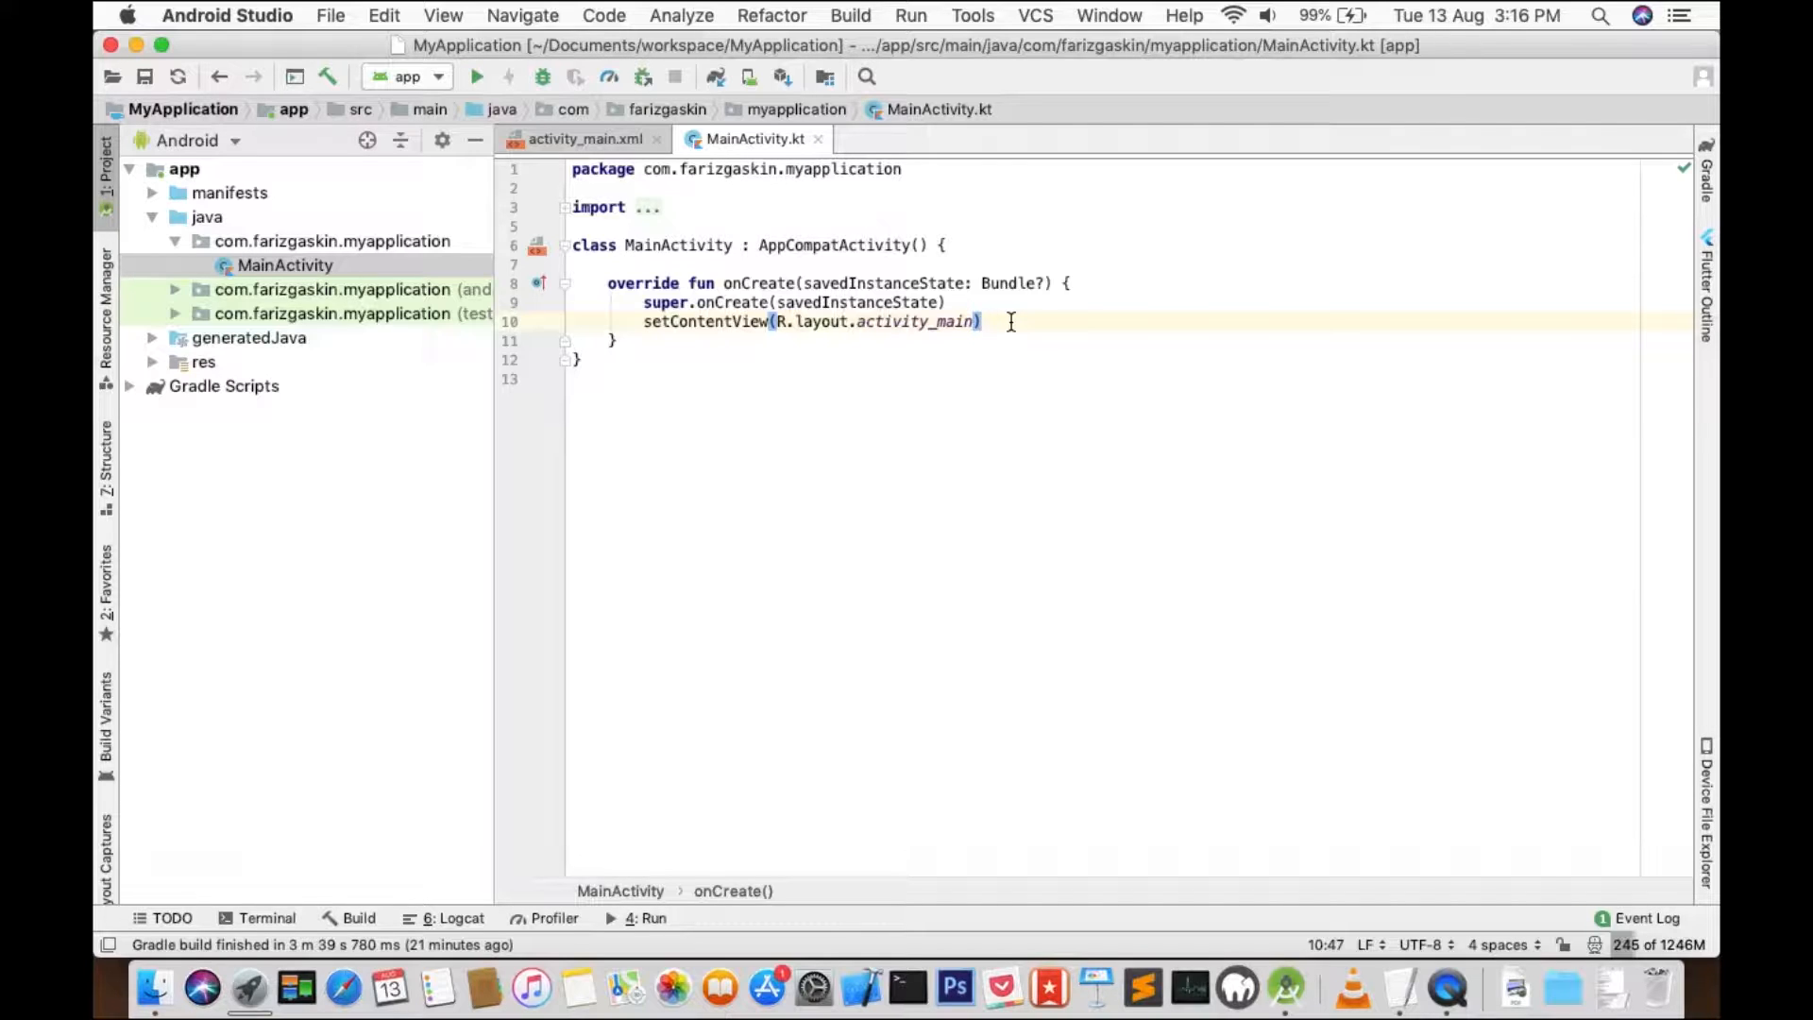
mouse_move(872, 516)
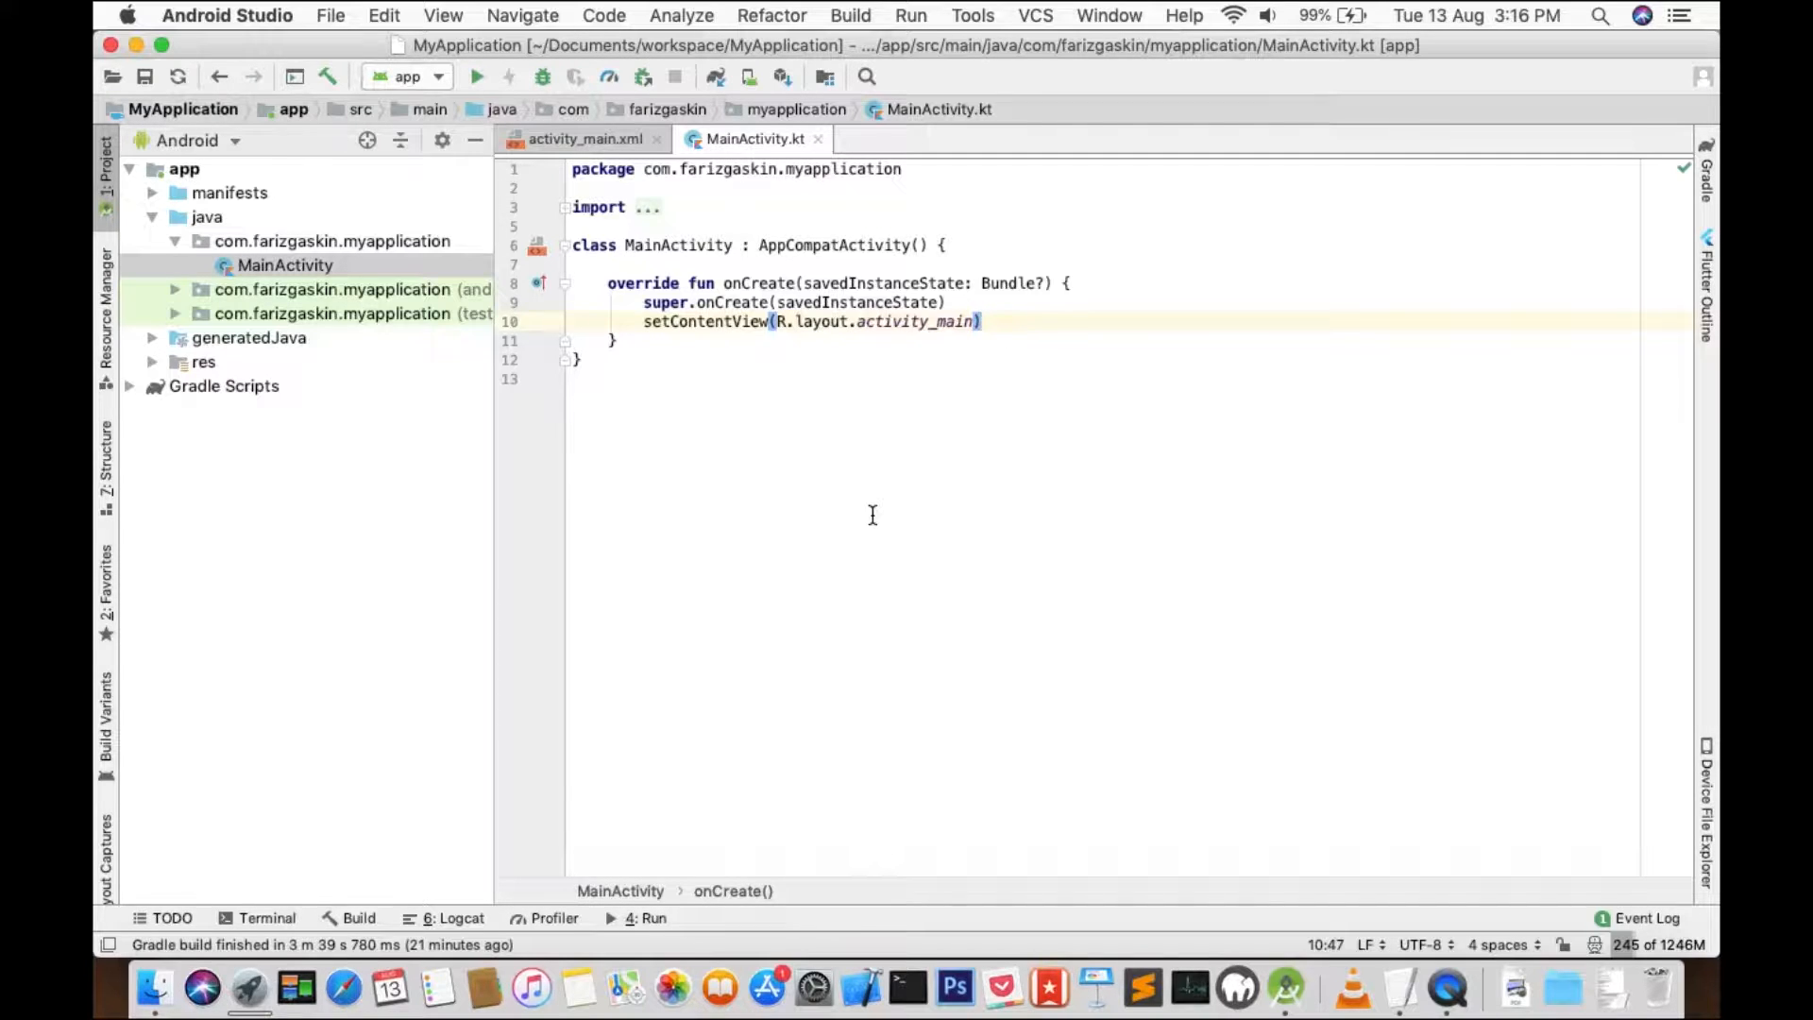
click(583, 138)
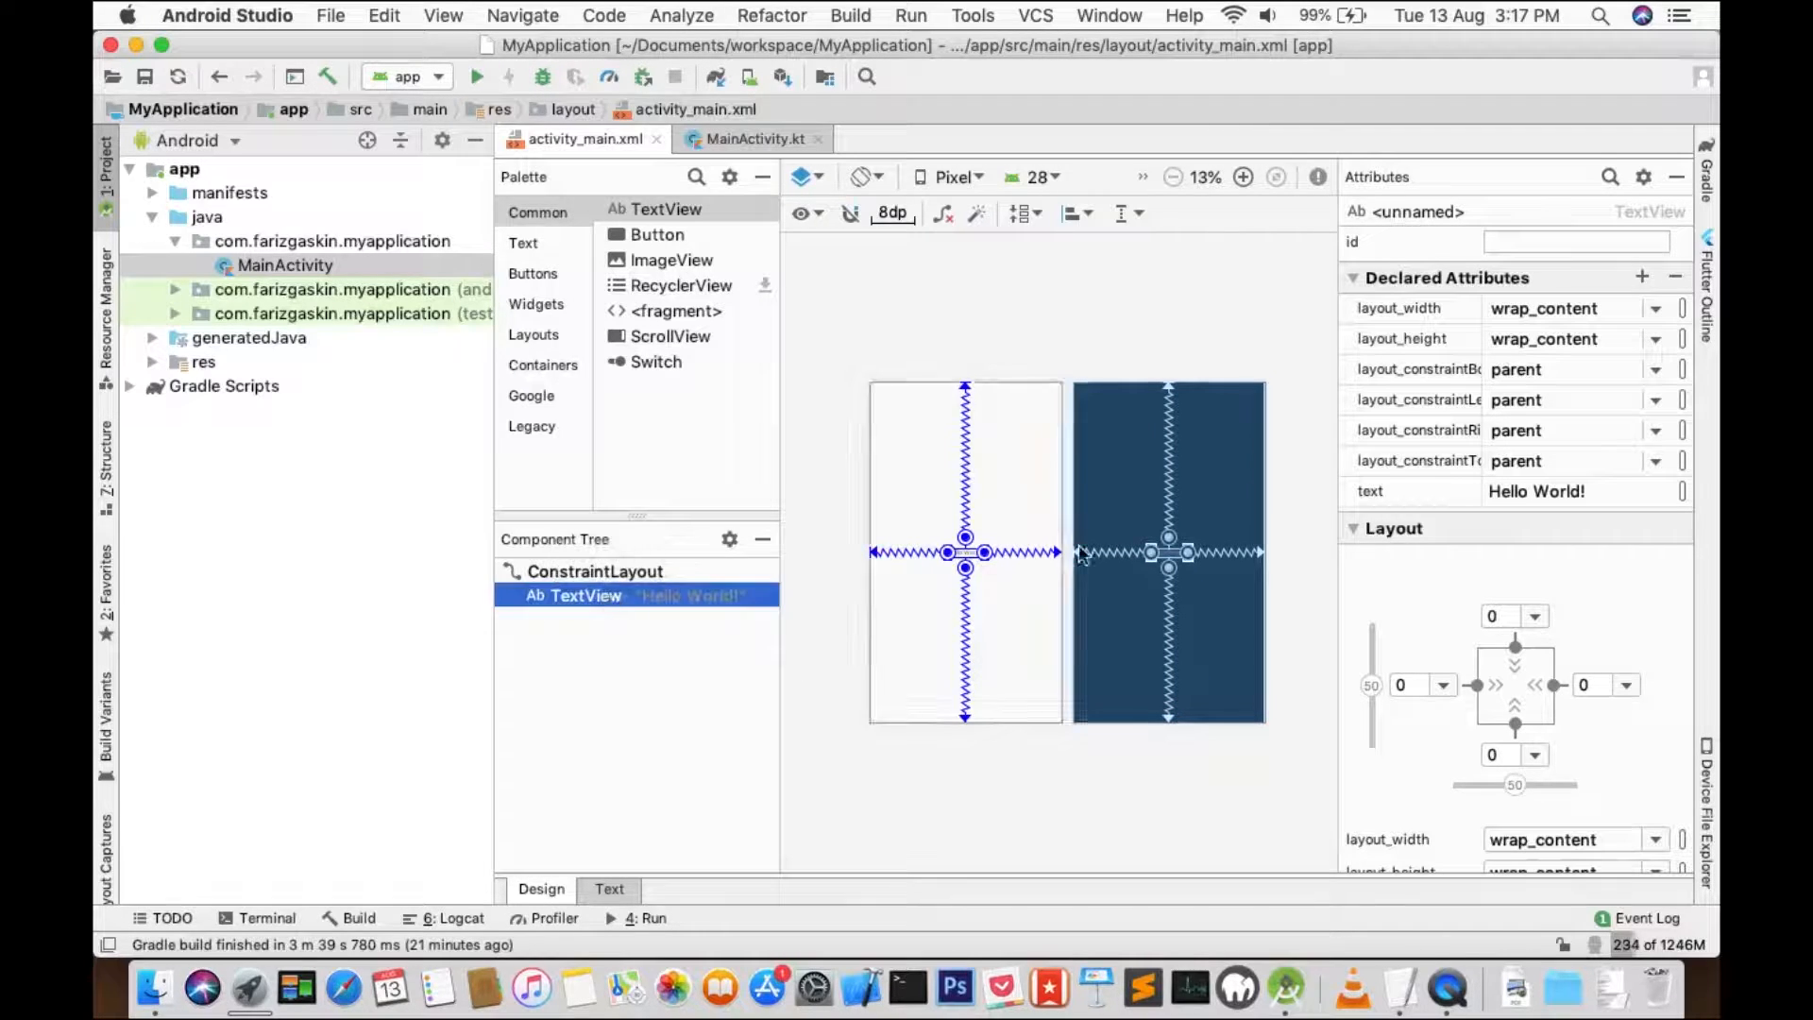
Set the Hello World TextView's id to textView, check it in the XML, and return to MainActivity.kt.
click(1575, 242)
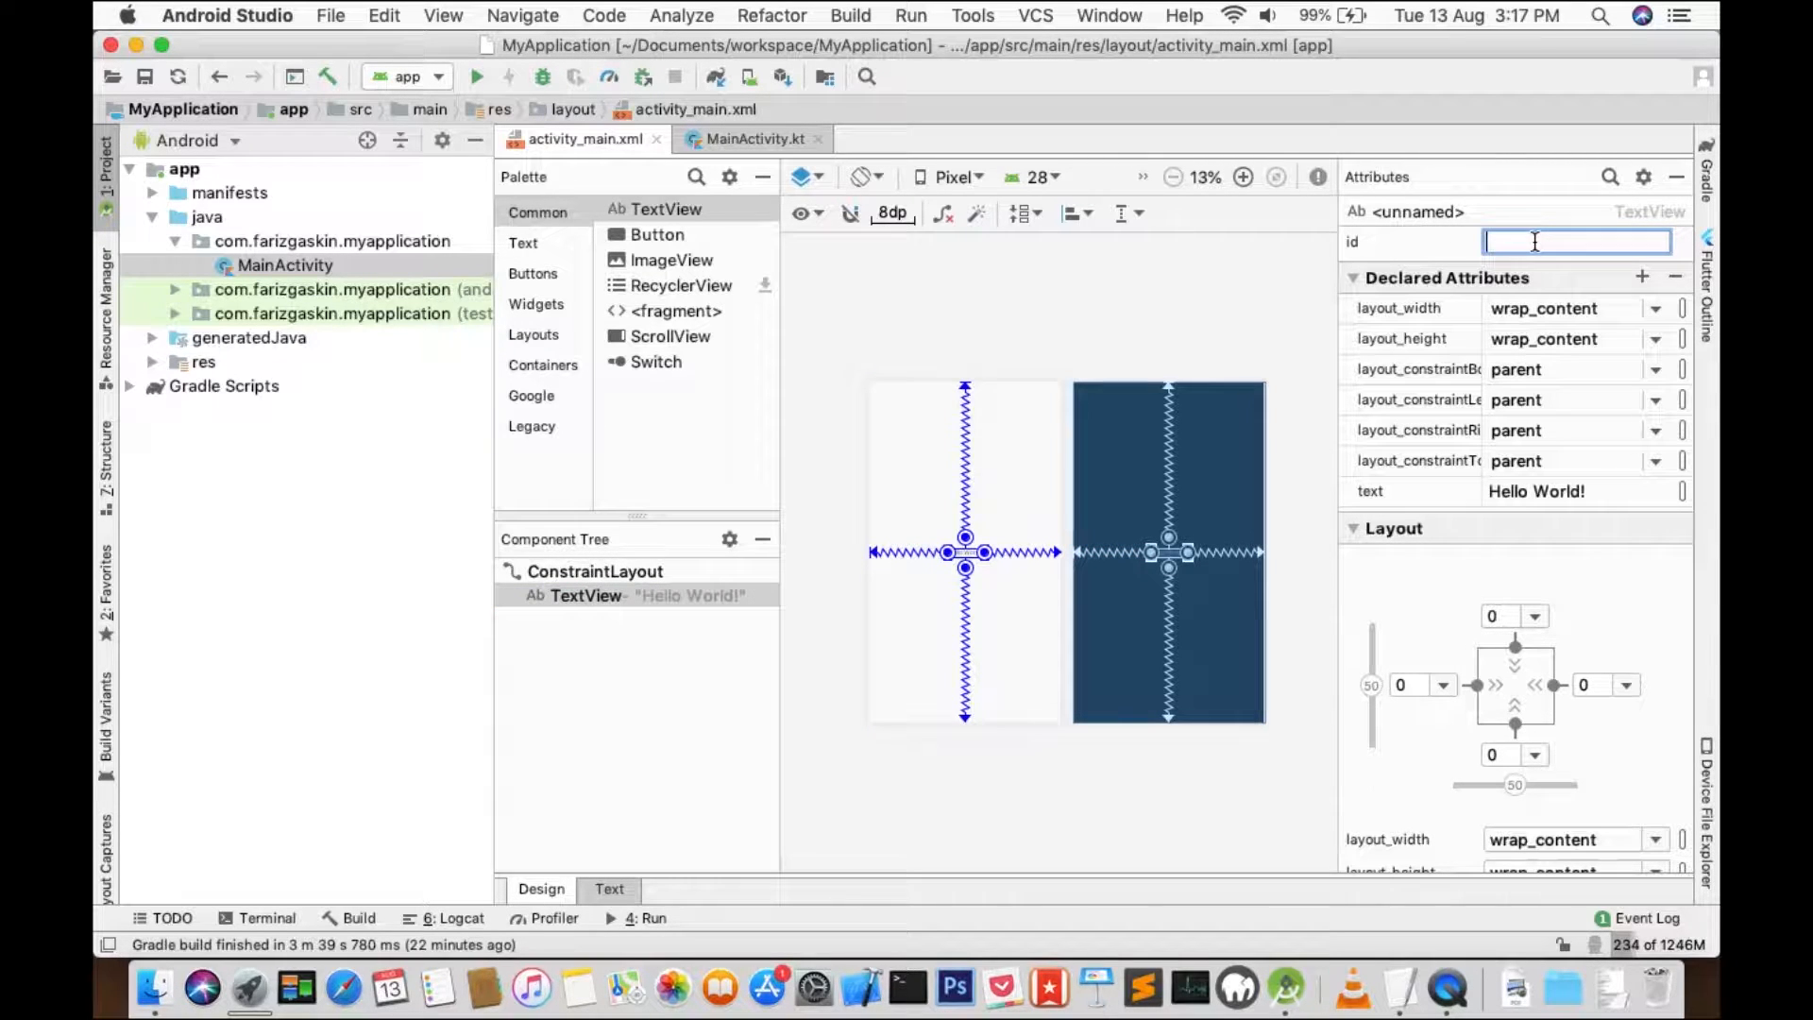
text(textView)
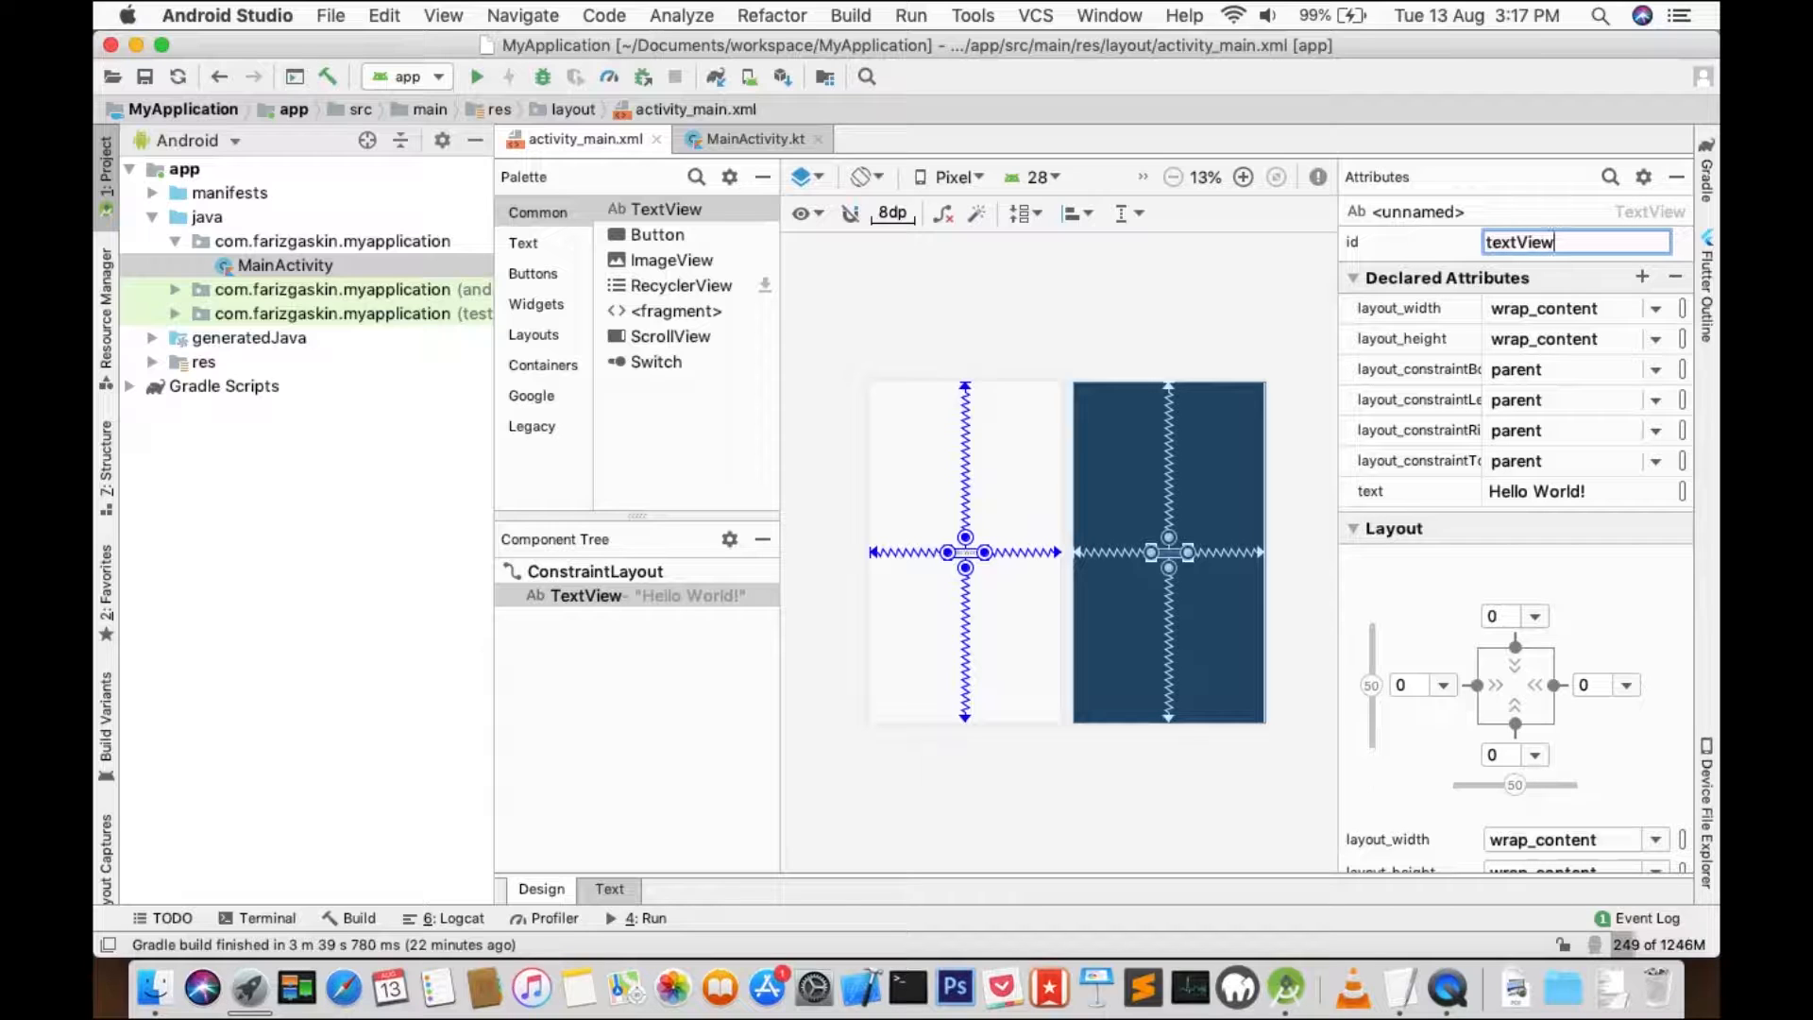
key(Return)
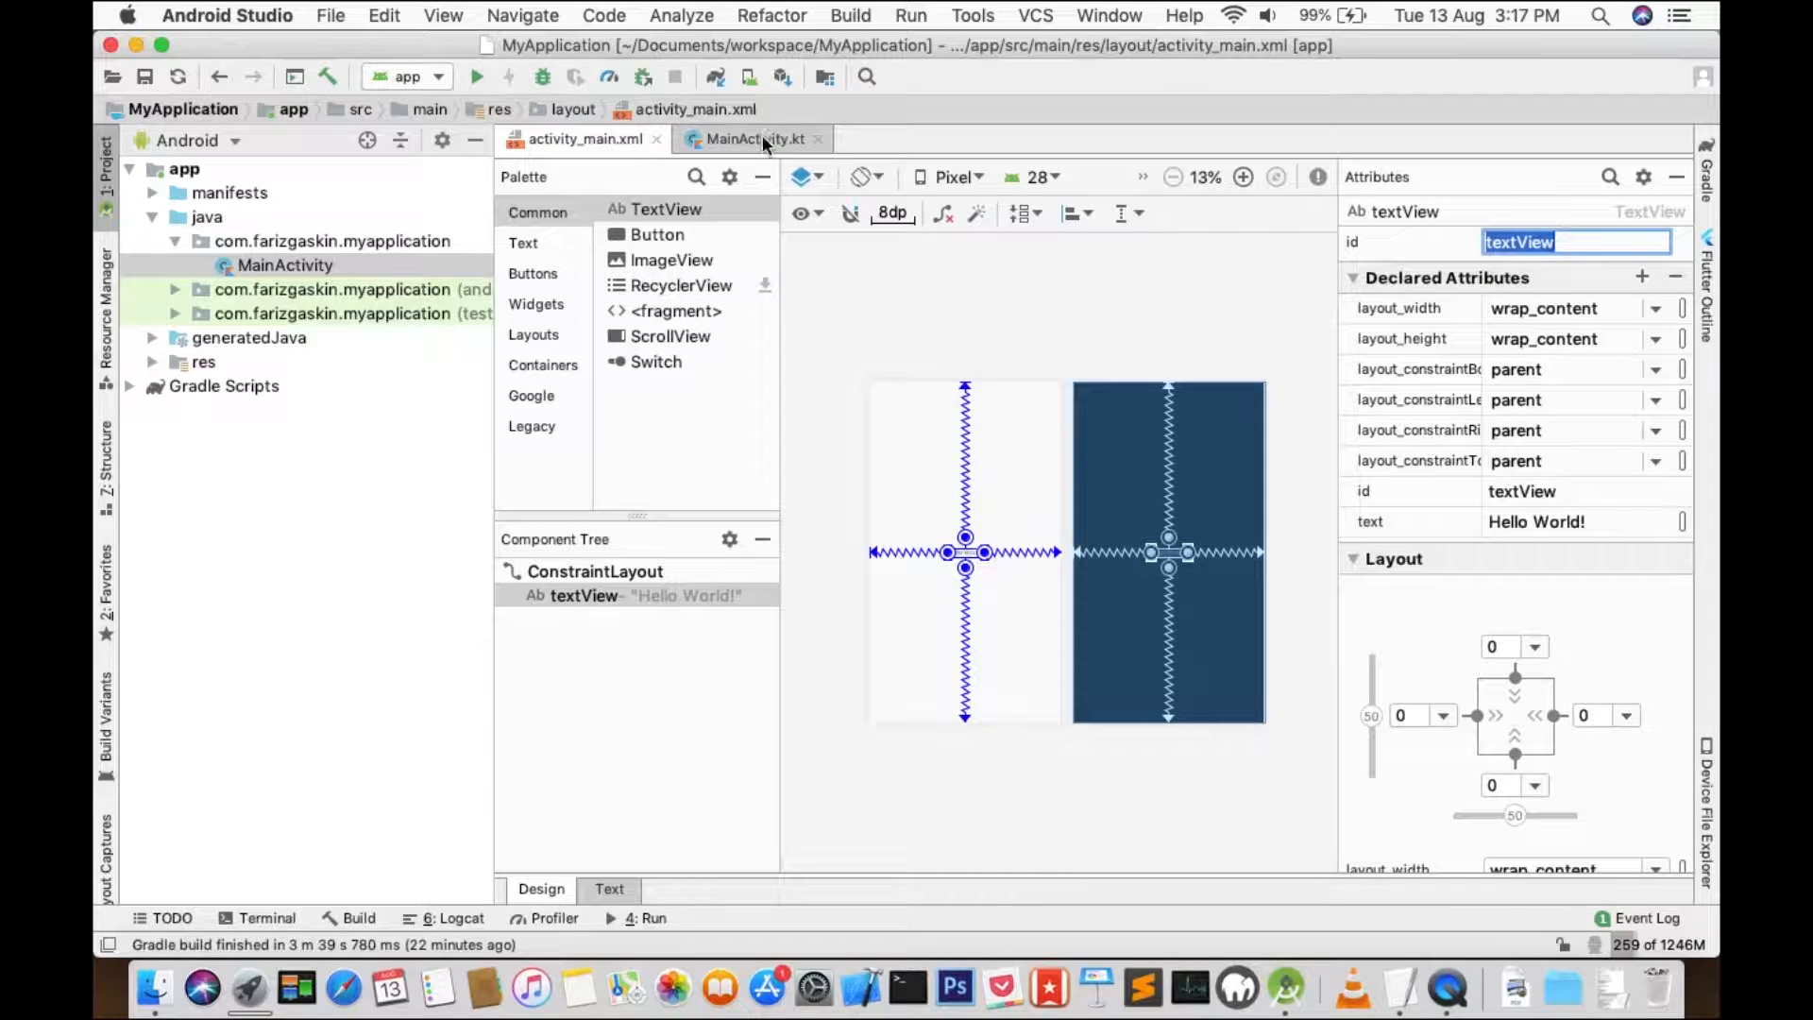
click(610, 888)
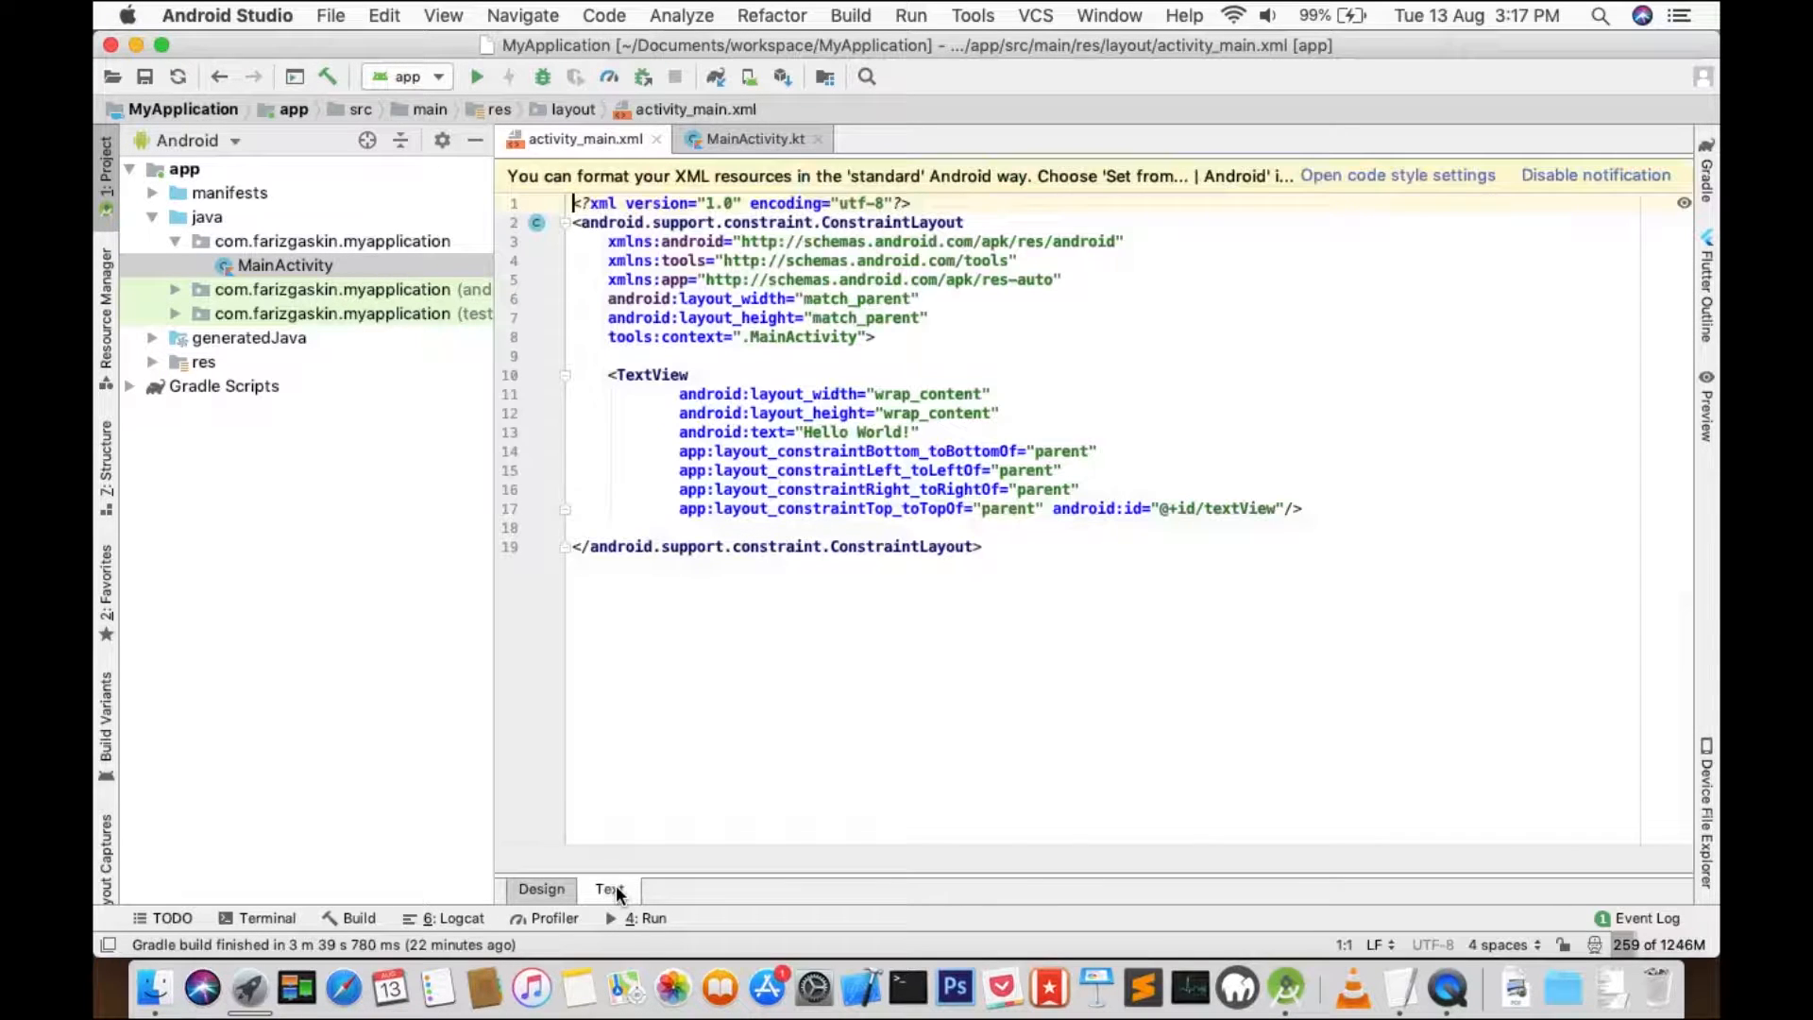
click(754, 137)
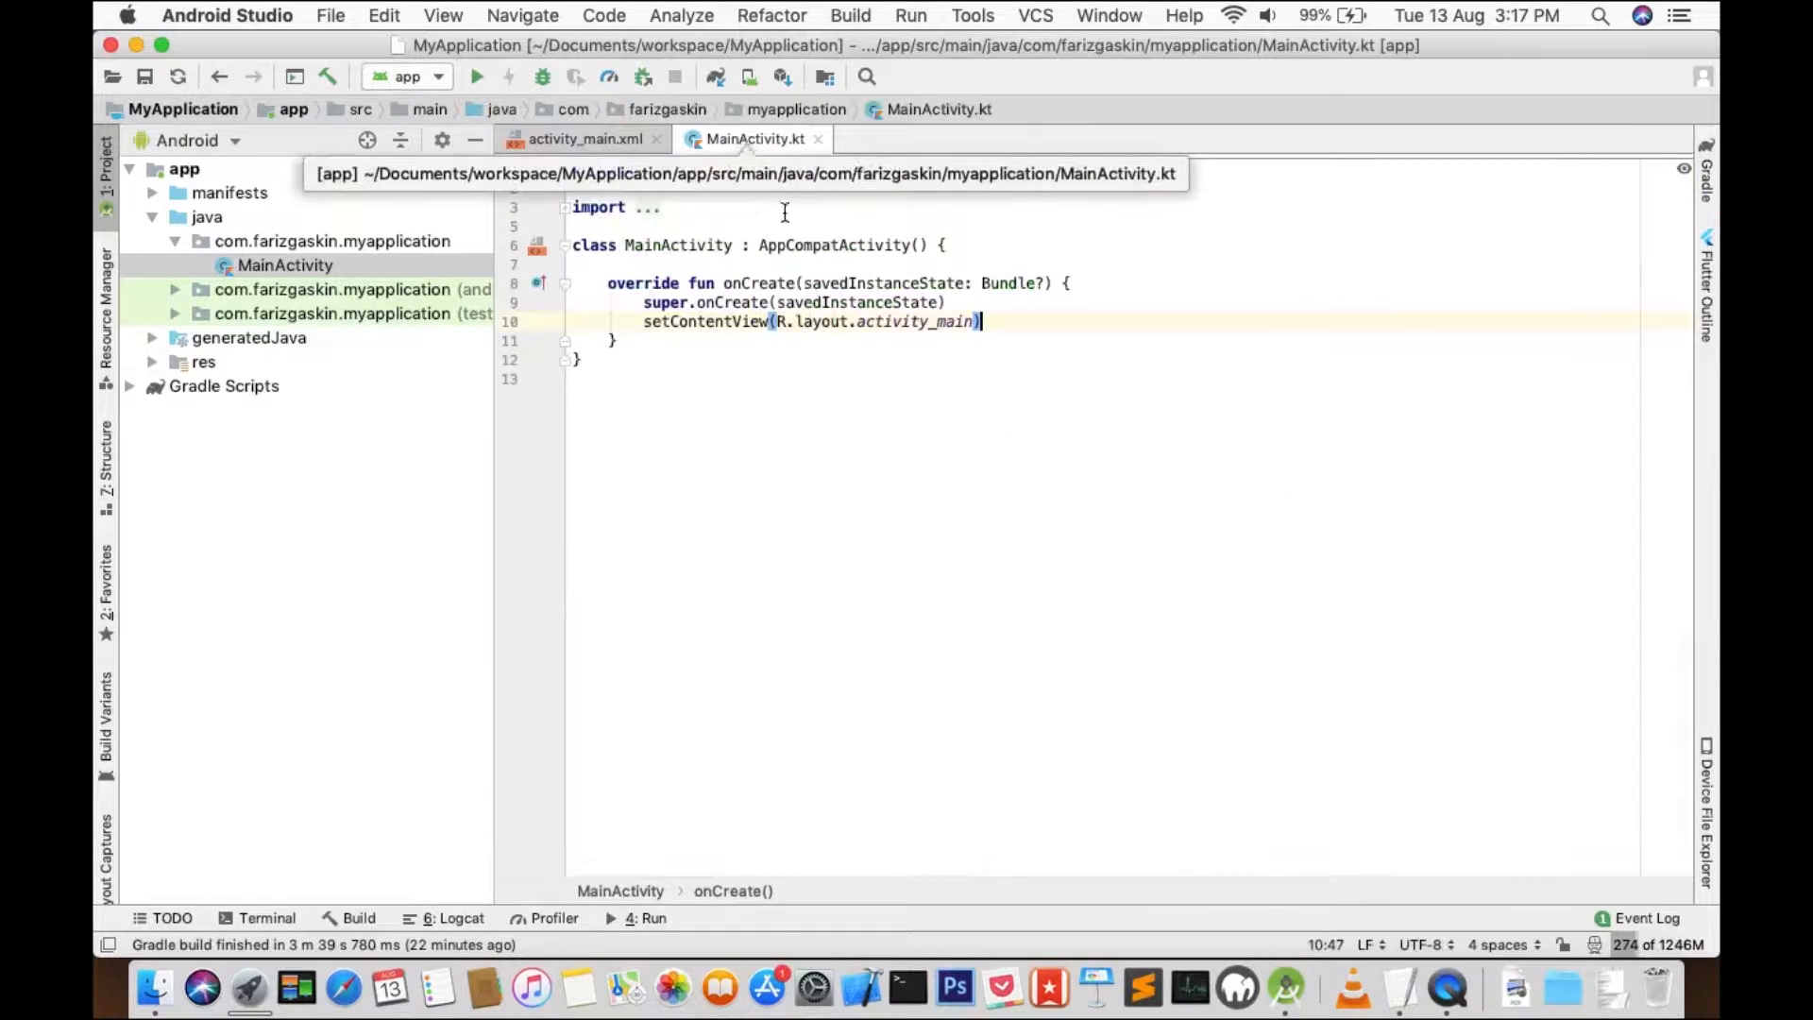
Declare var click_me = findViewById(R.id.textView) as TextView after setContentView.
click(1006, 321)
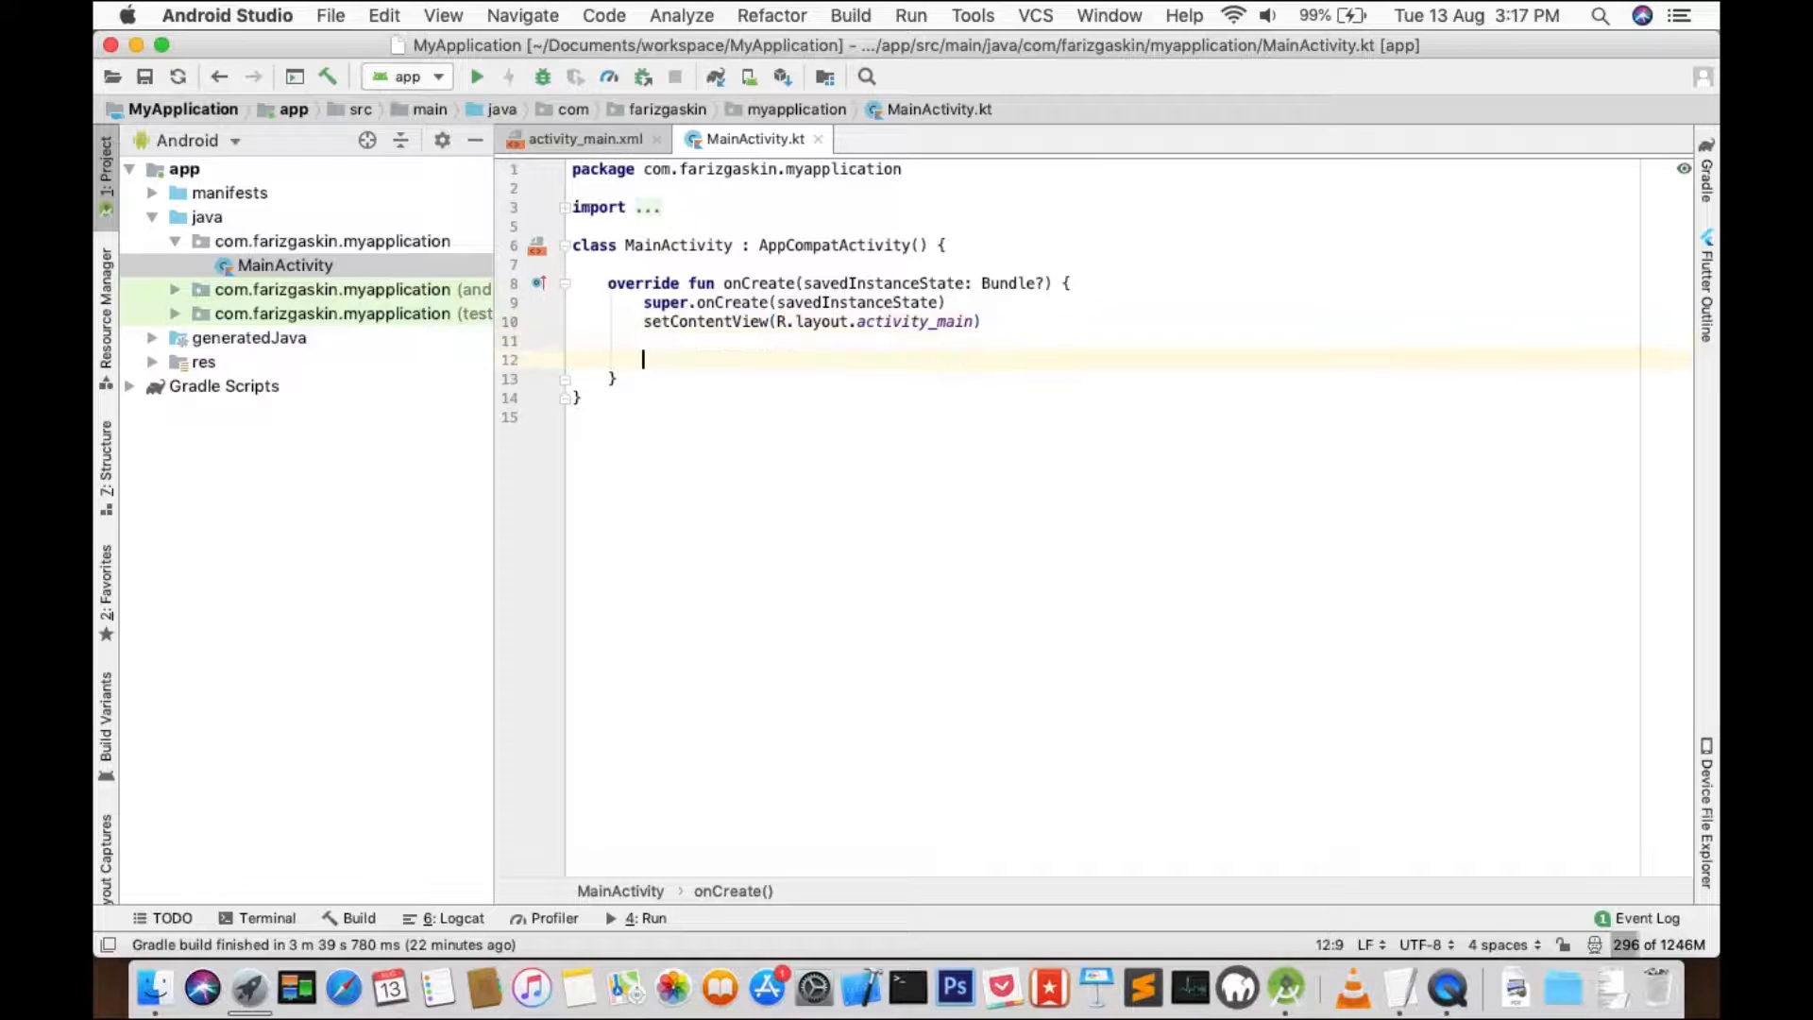
text(var click)
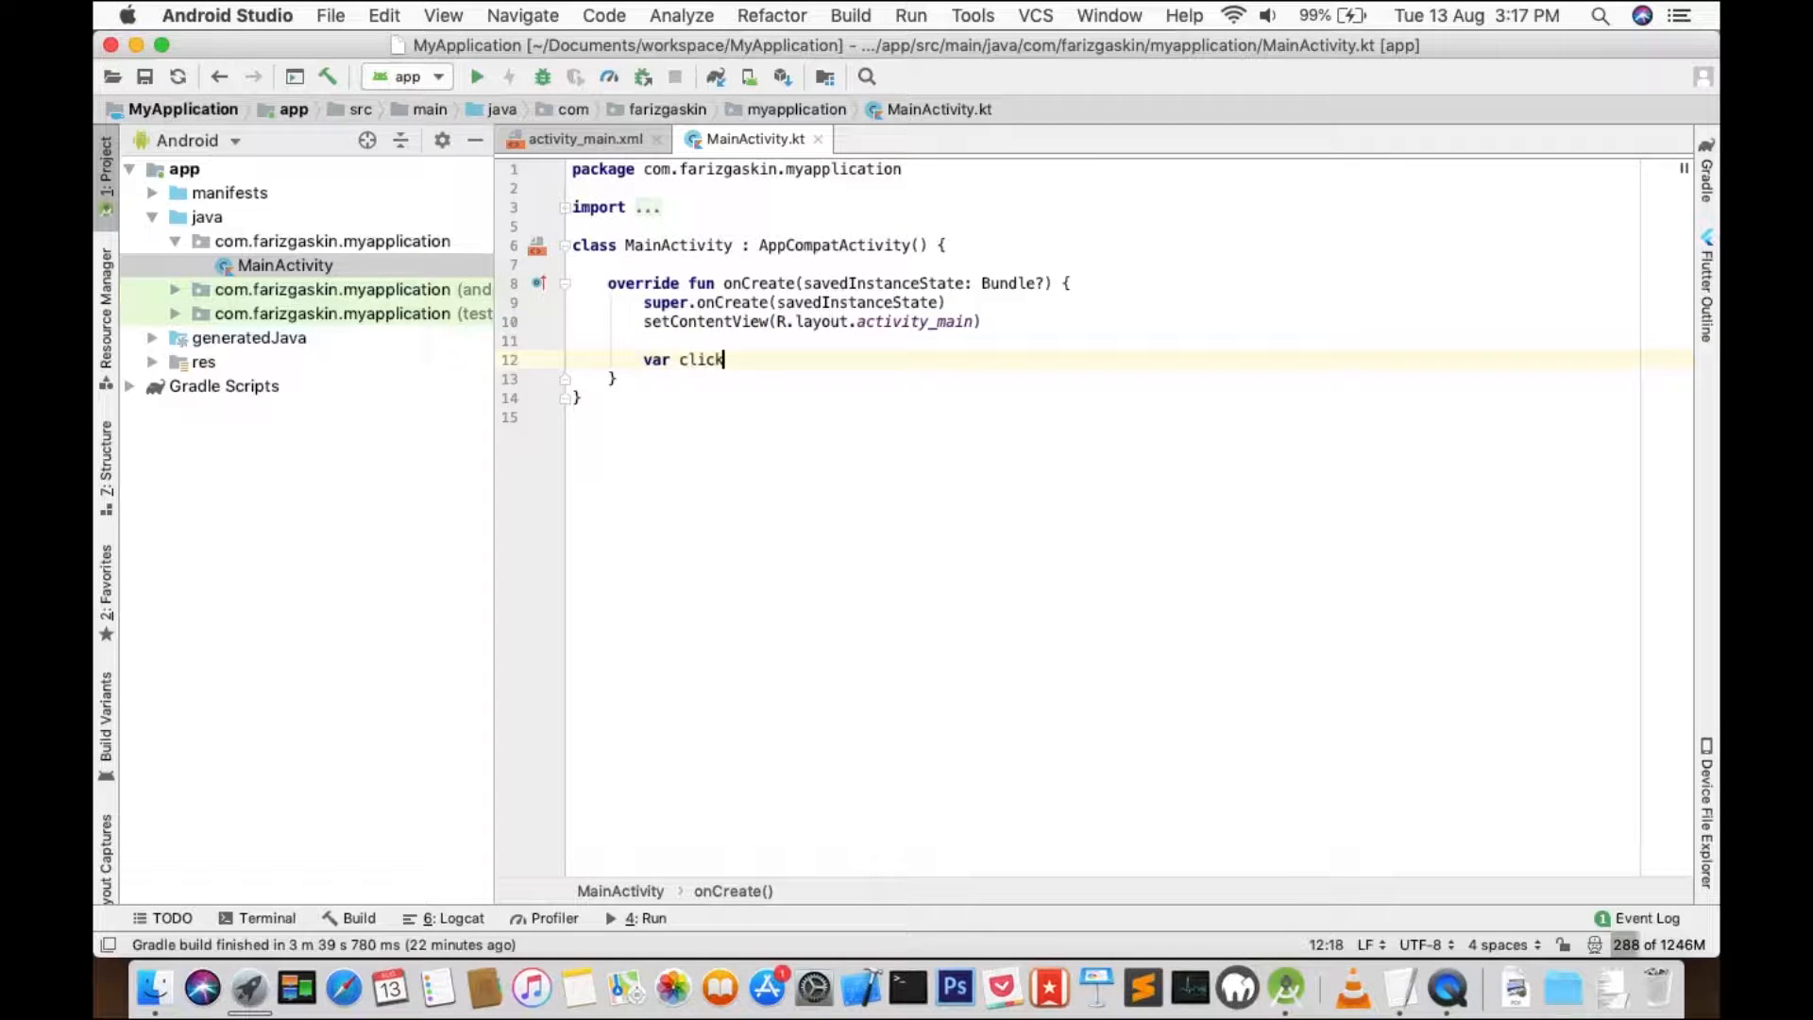
text(_me =)
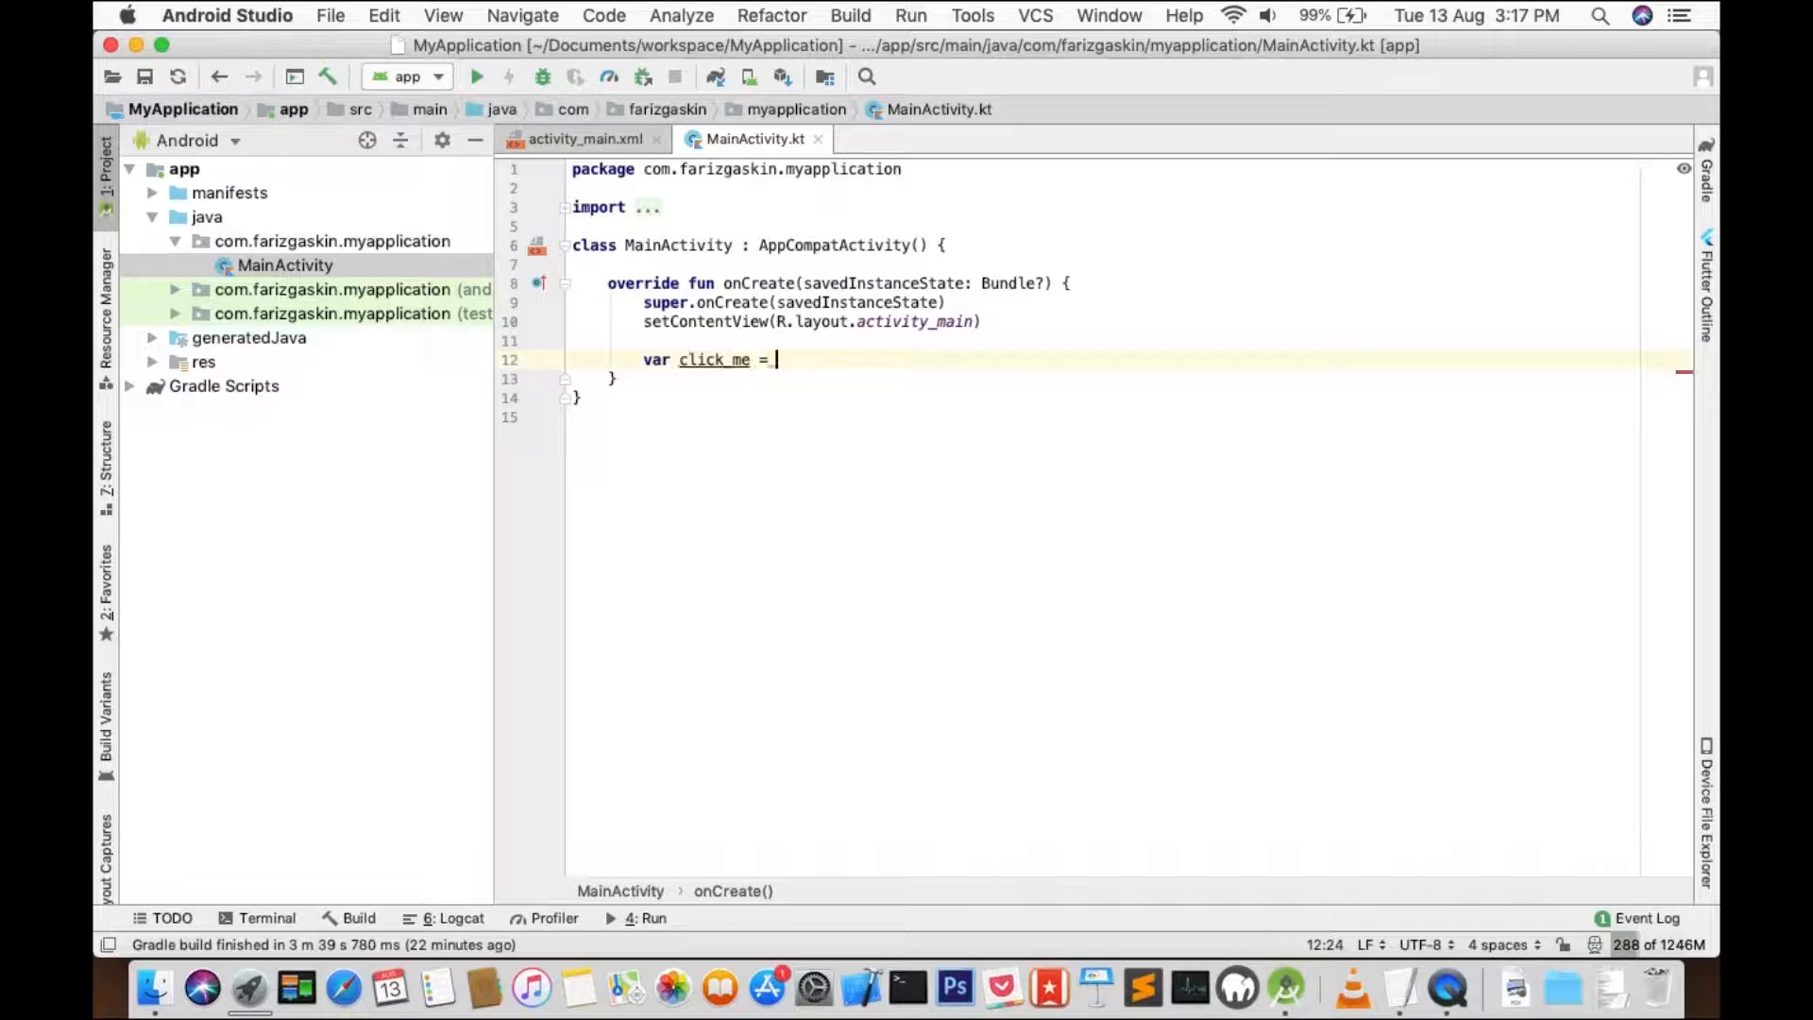
text(findViewById<>()
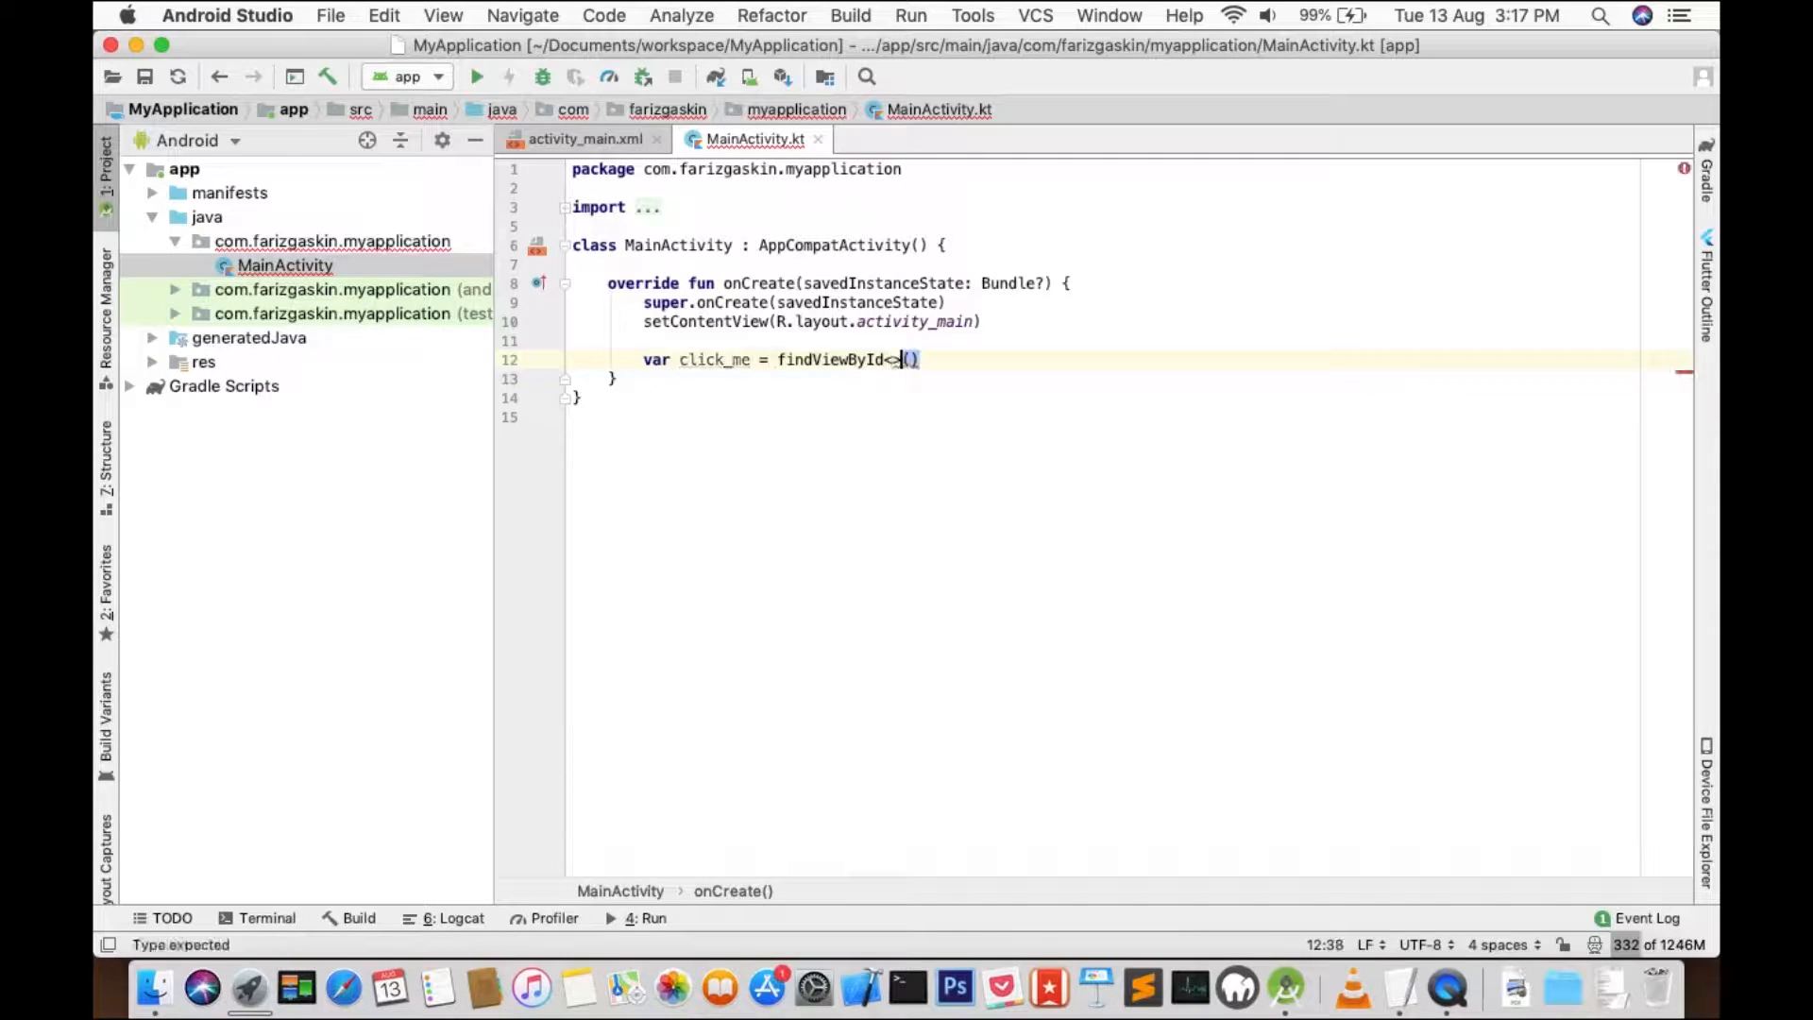
text(R.id.textView)
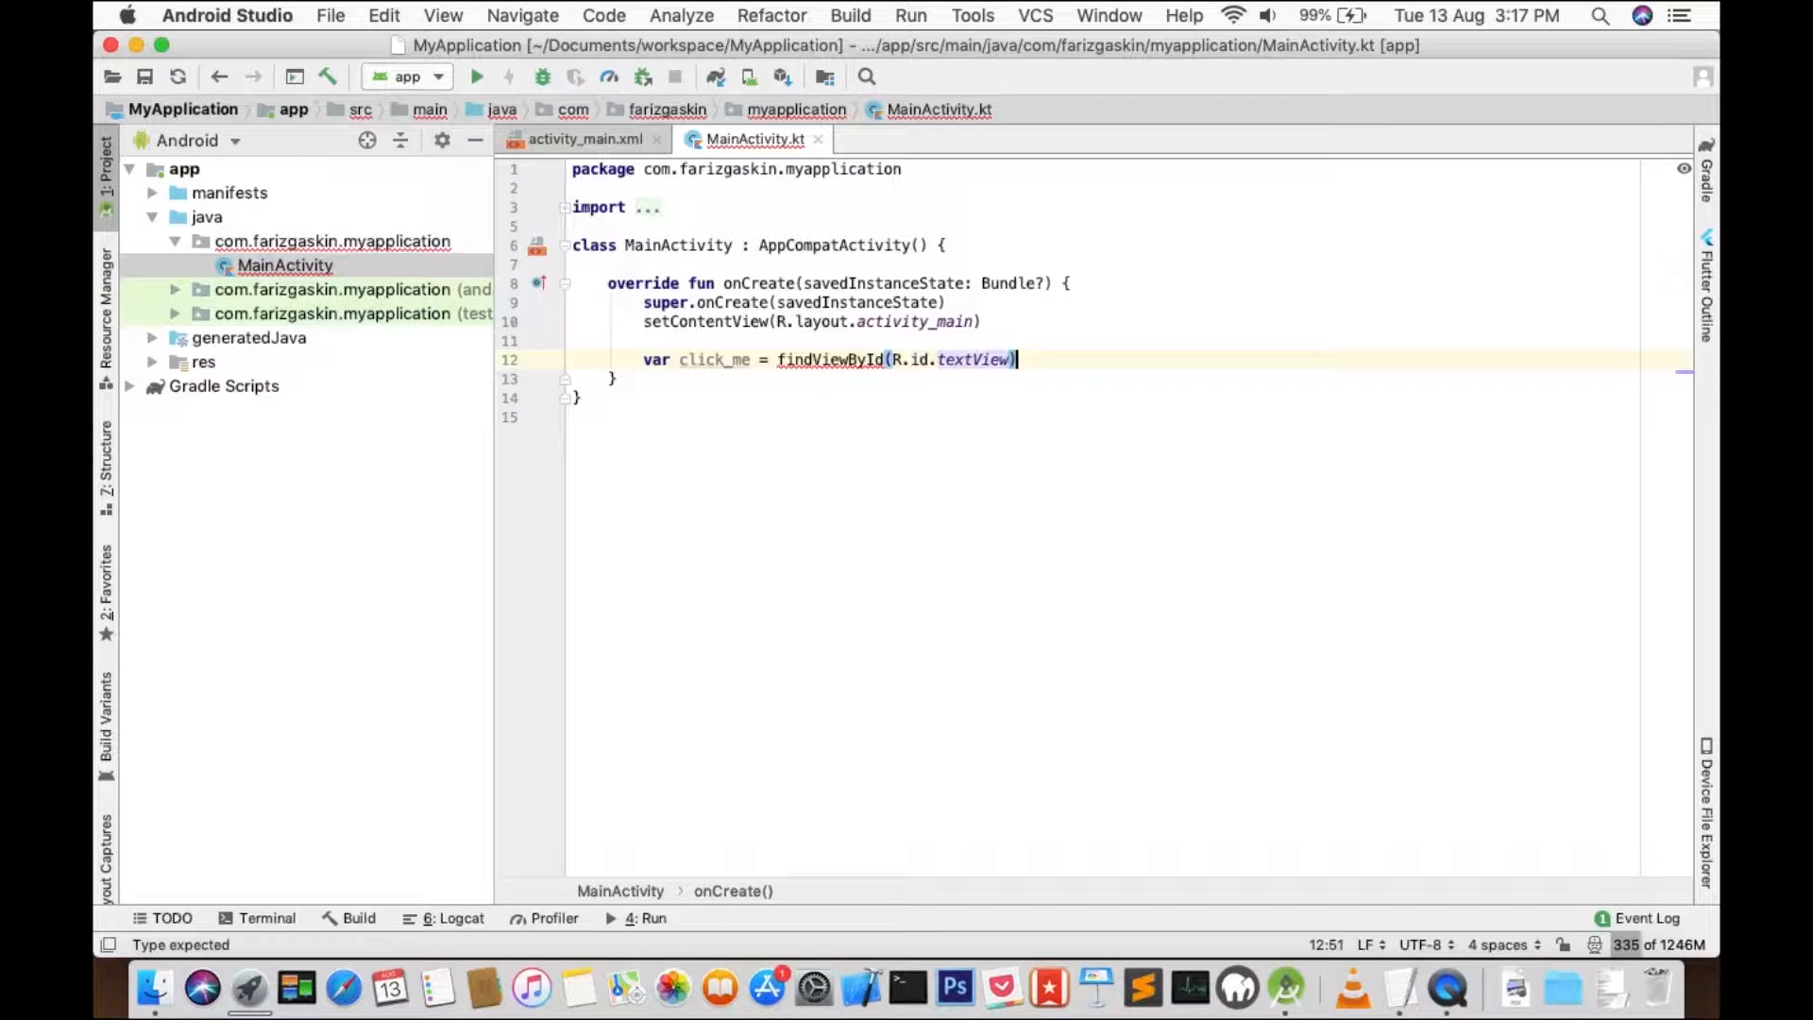
text(as Te)
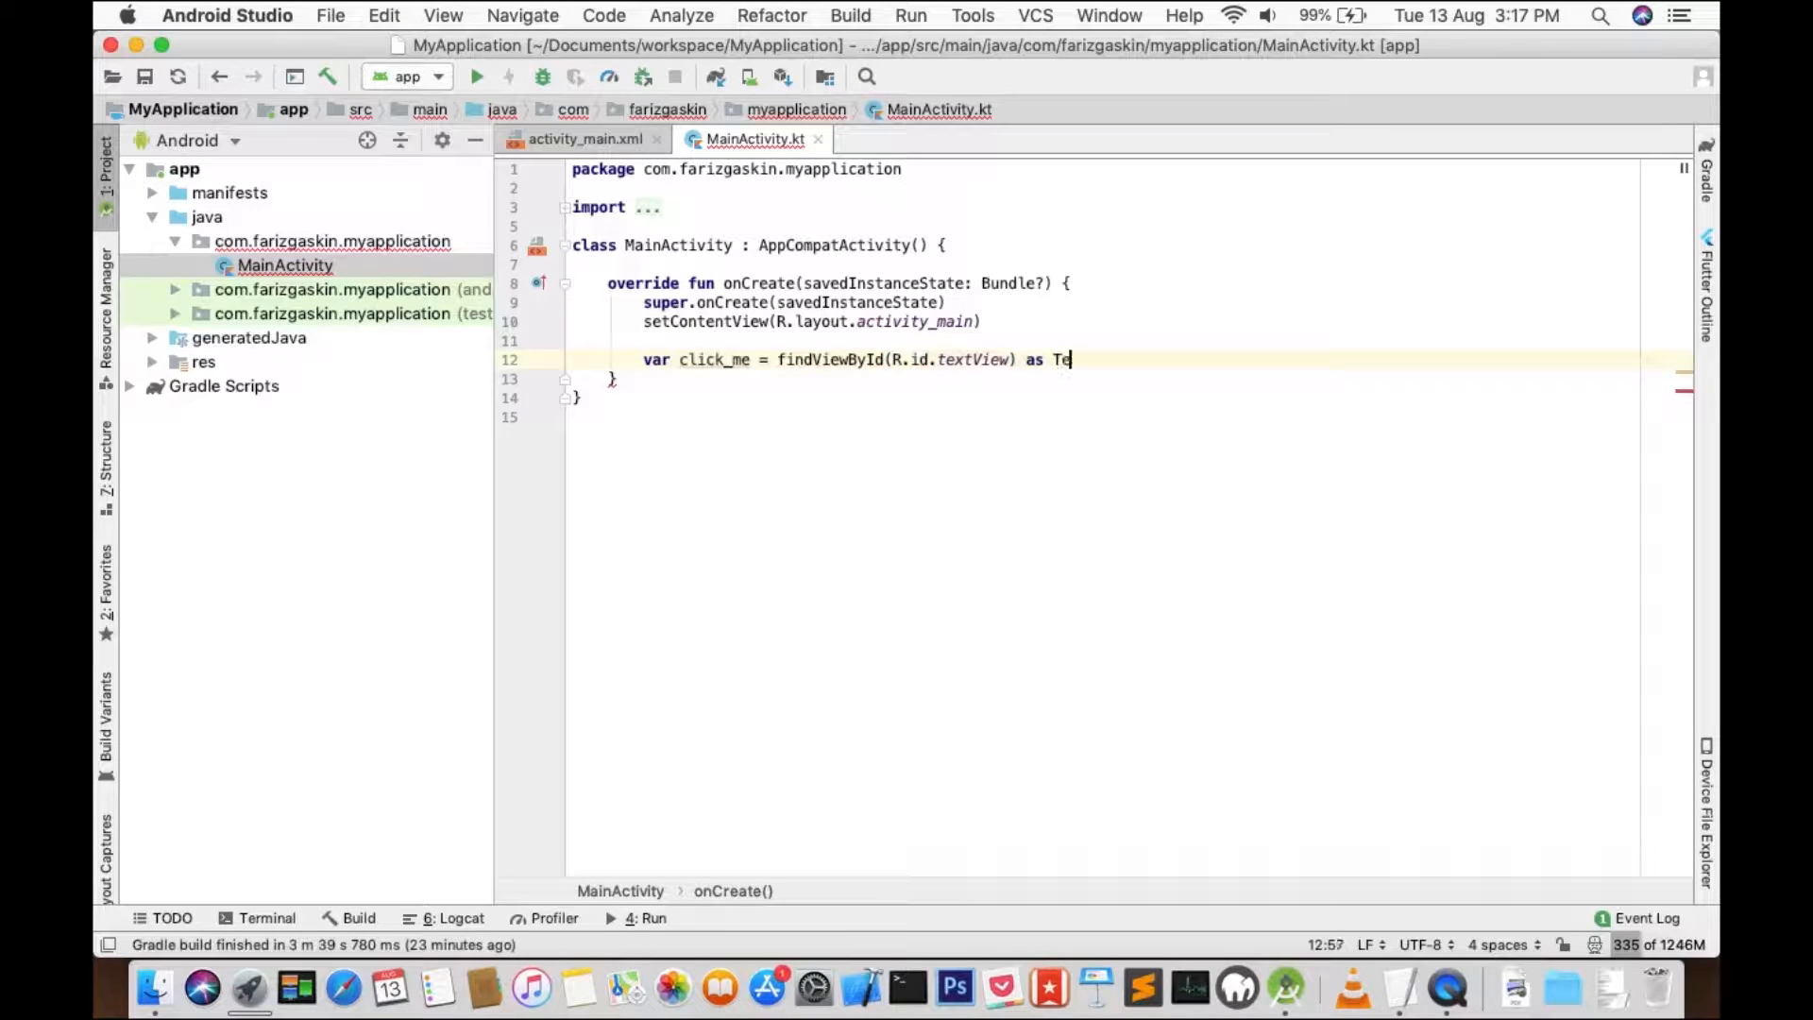
text(xtView)
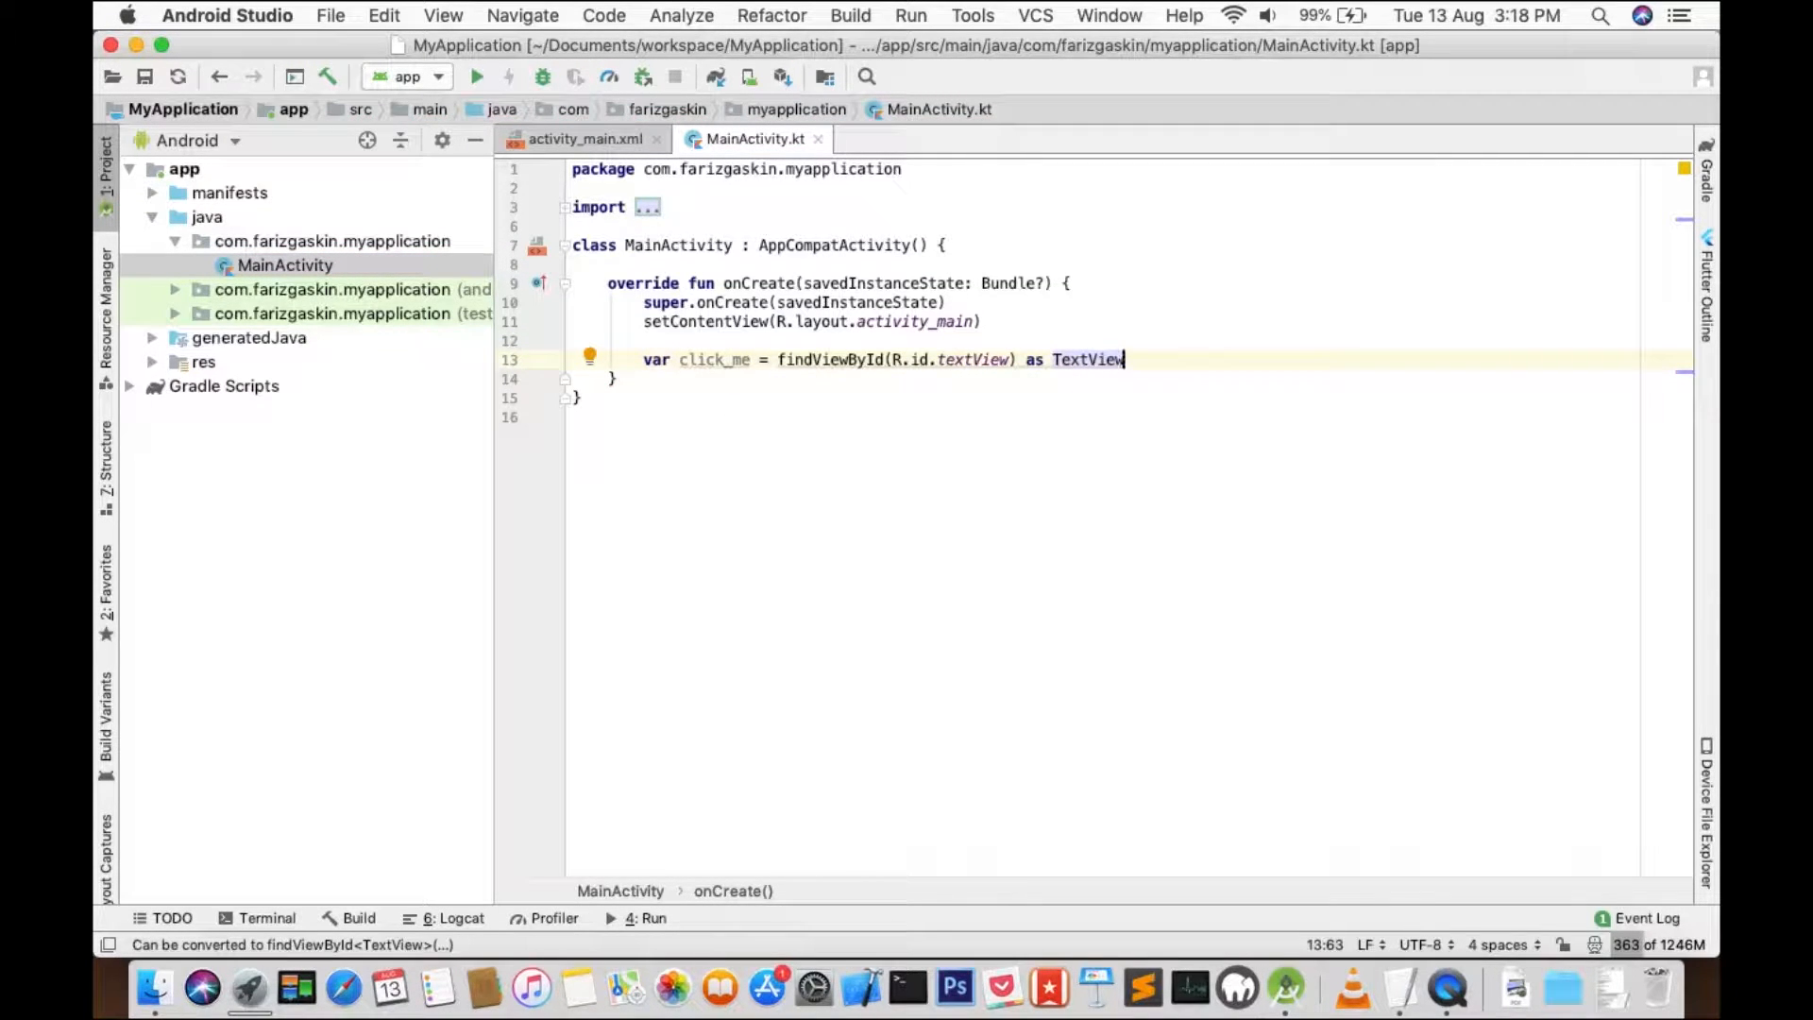
key(Return)
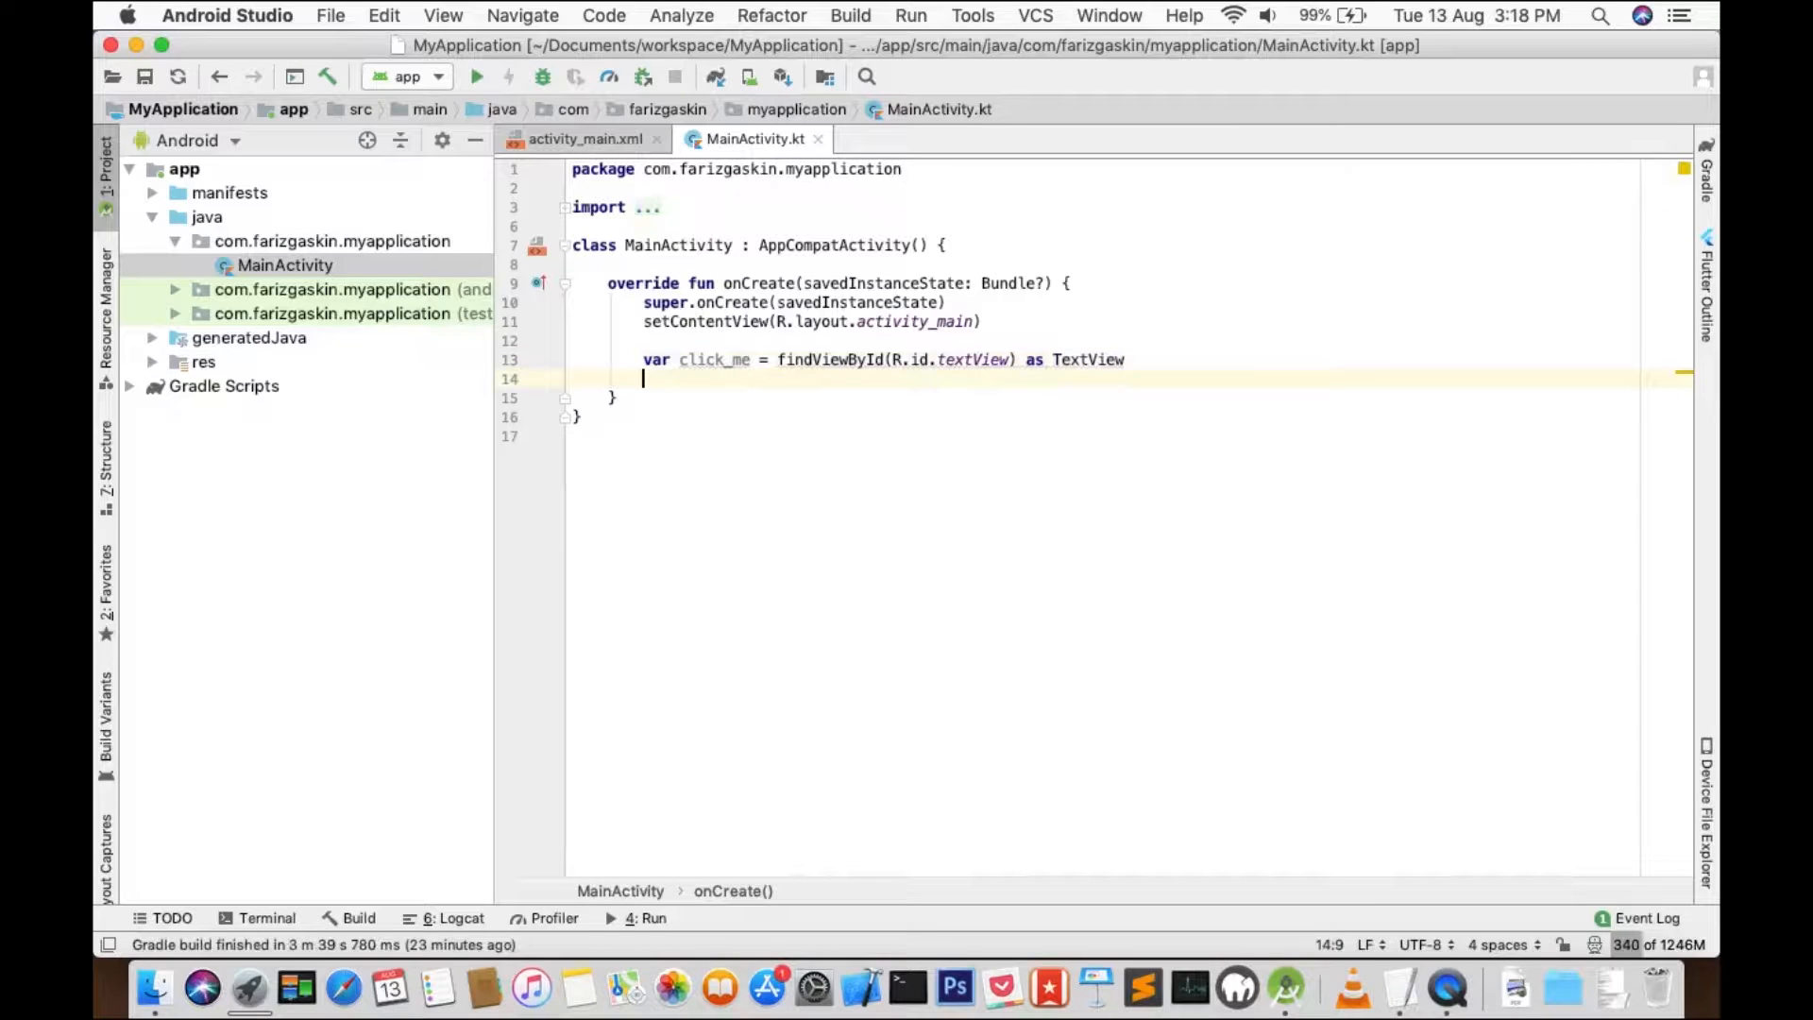
Add click_me.setOnClickListener { } and begin Toast.makeText(this inside it.
text(click_me)
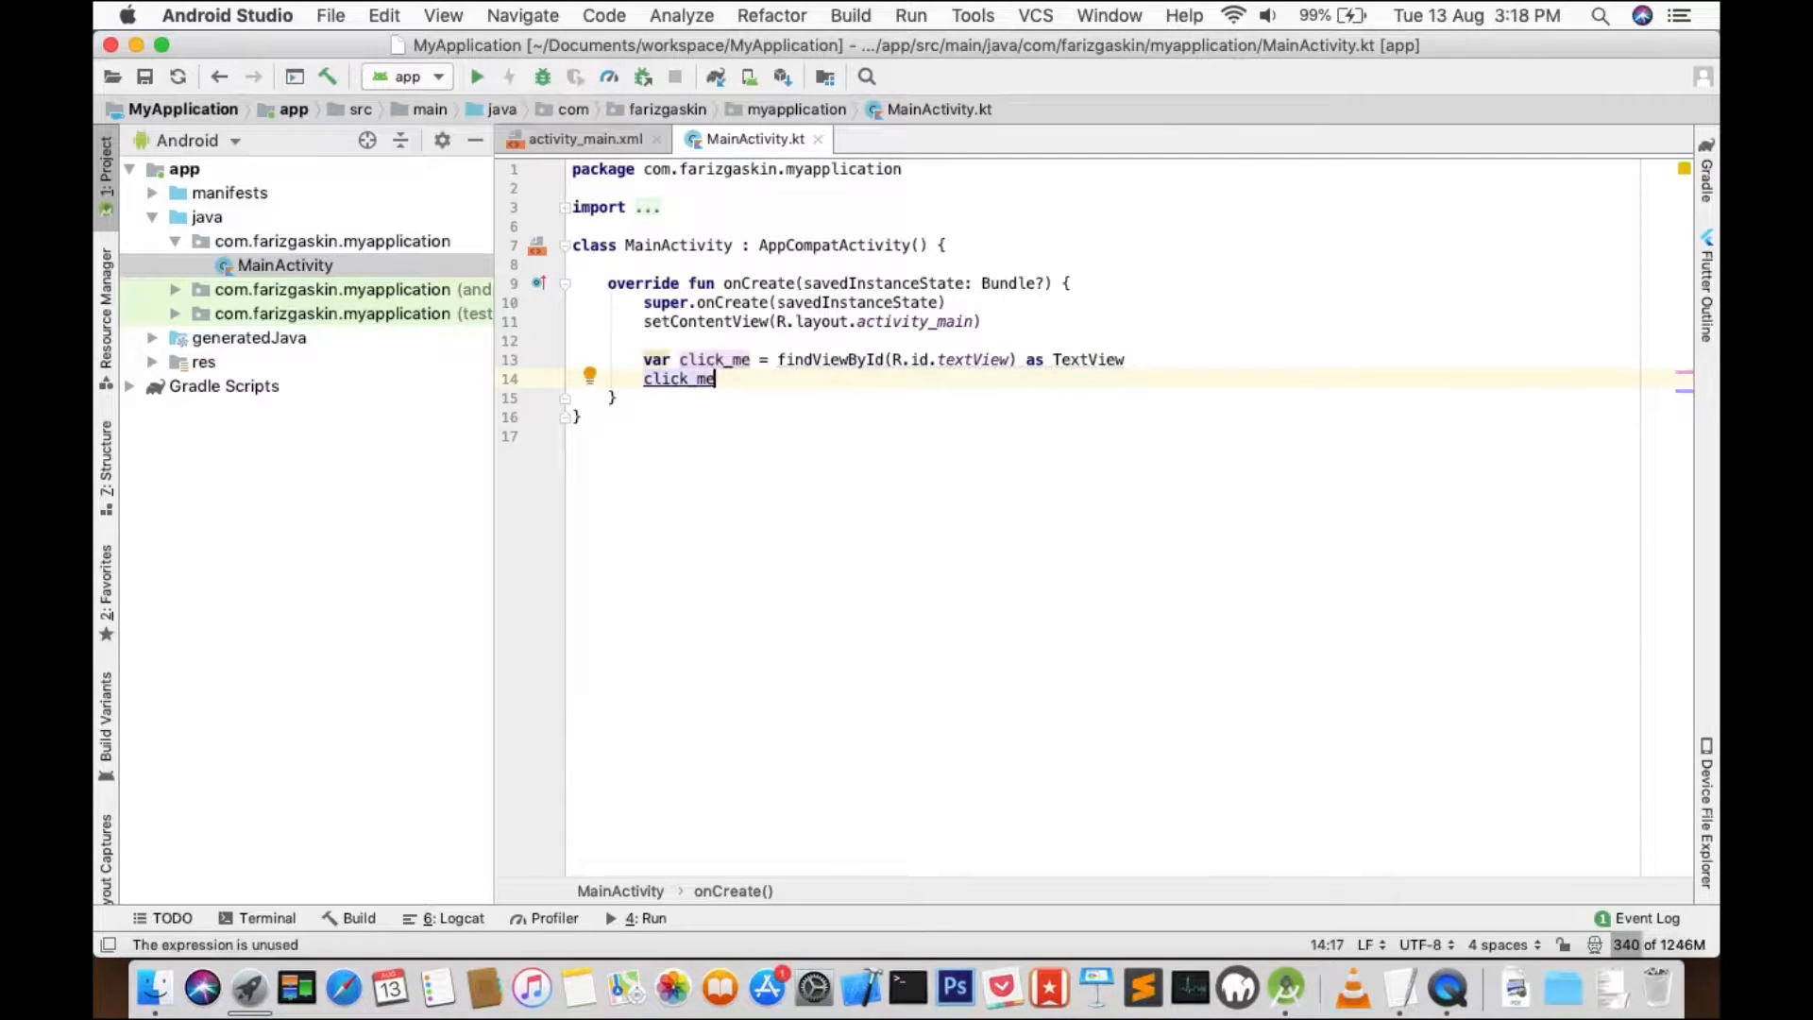
text(.setOnClickListener {)
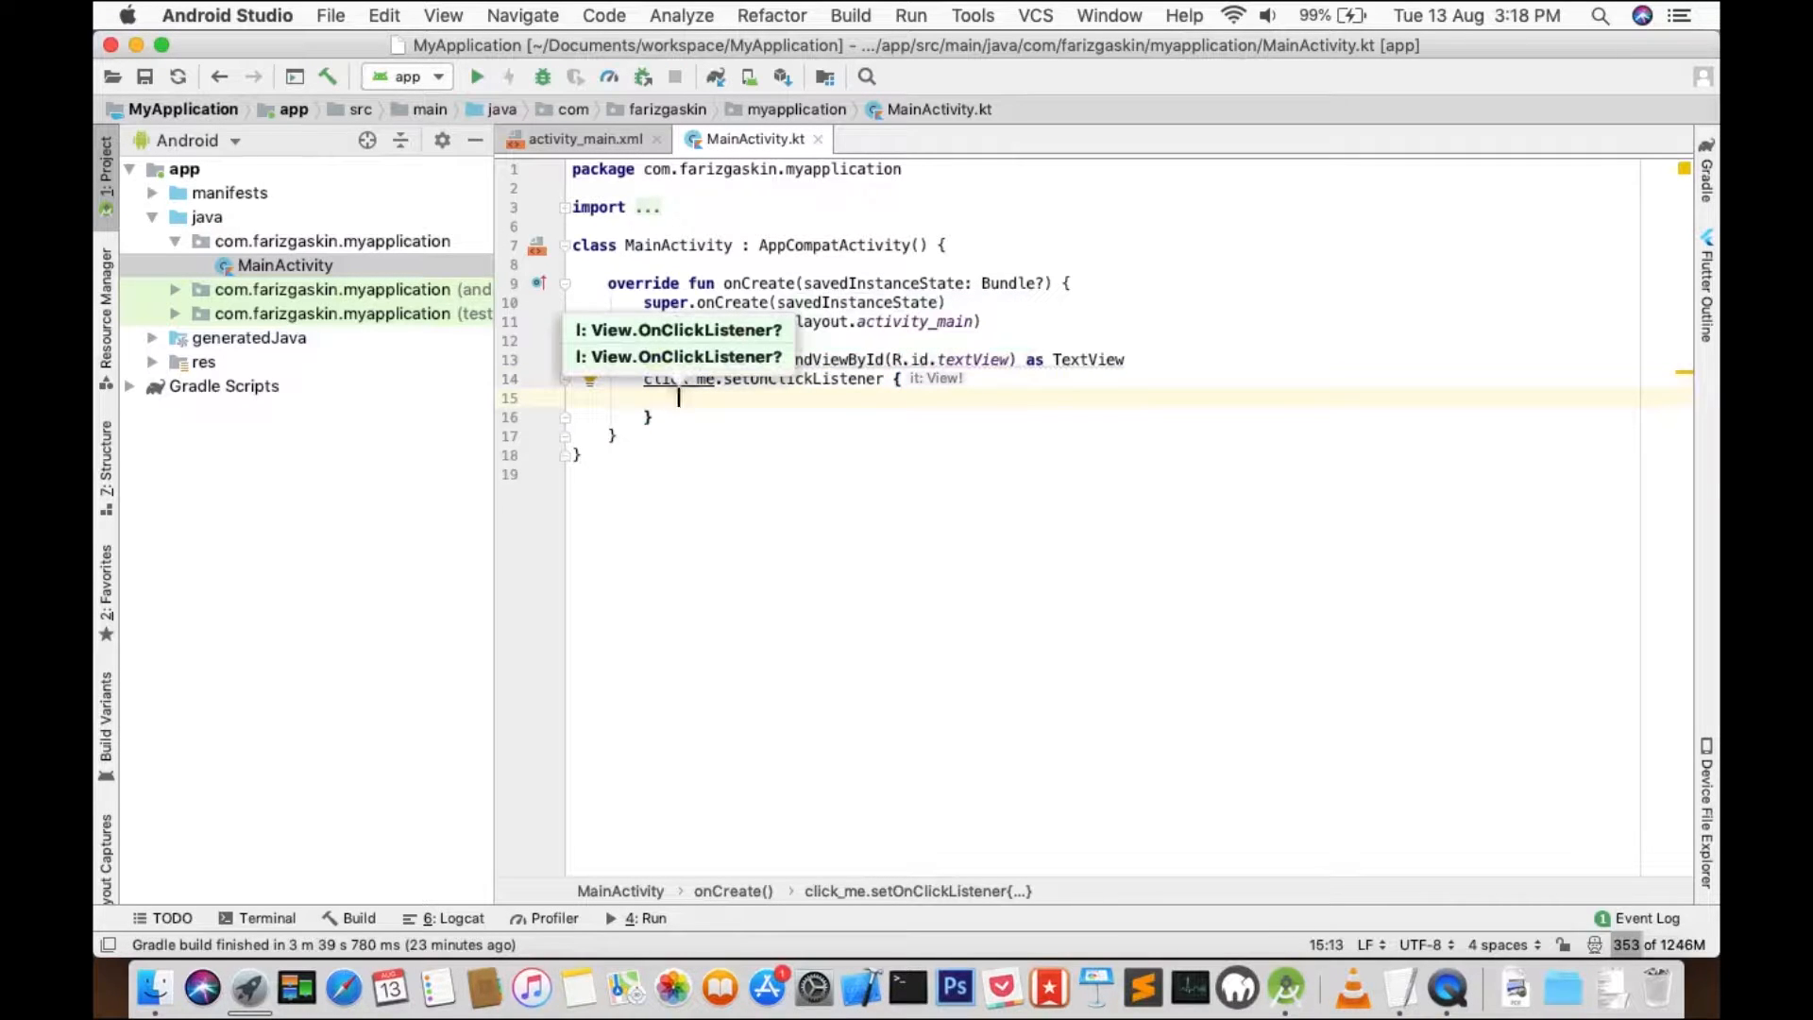
text(Toast.makeText()
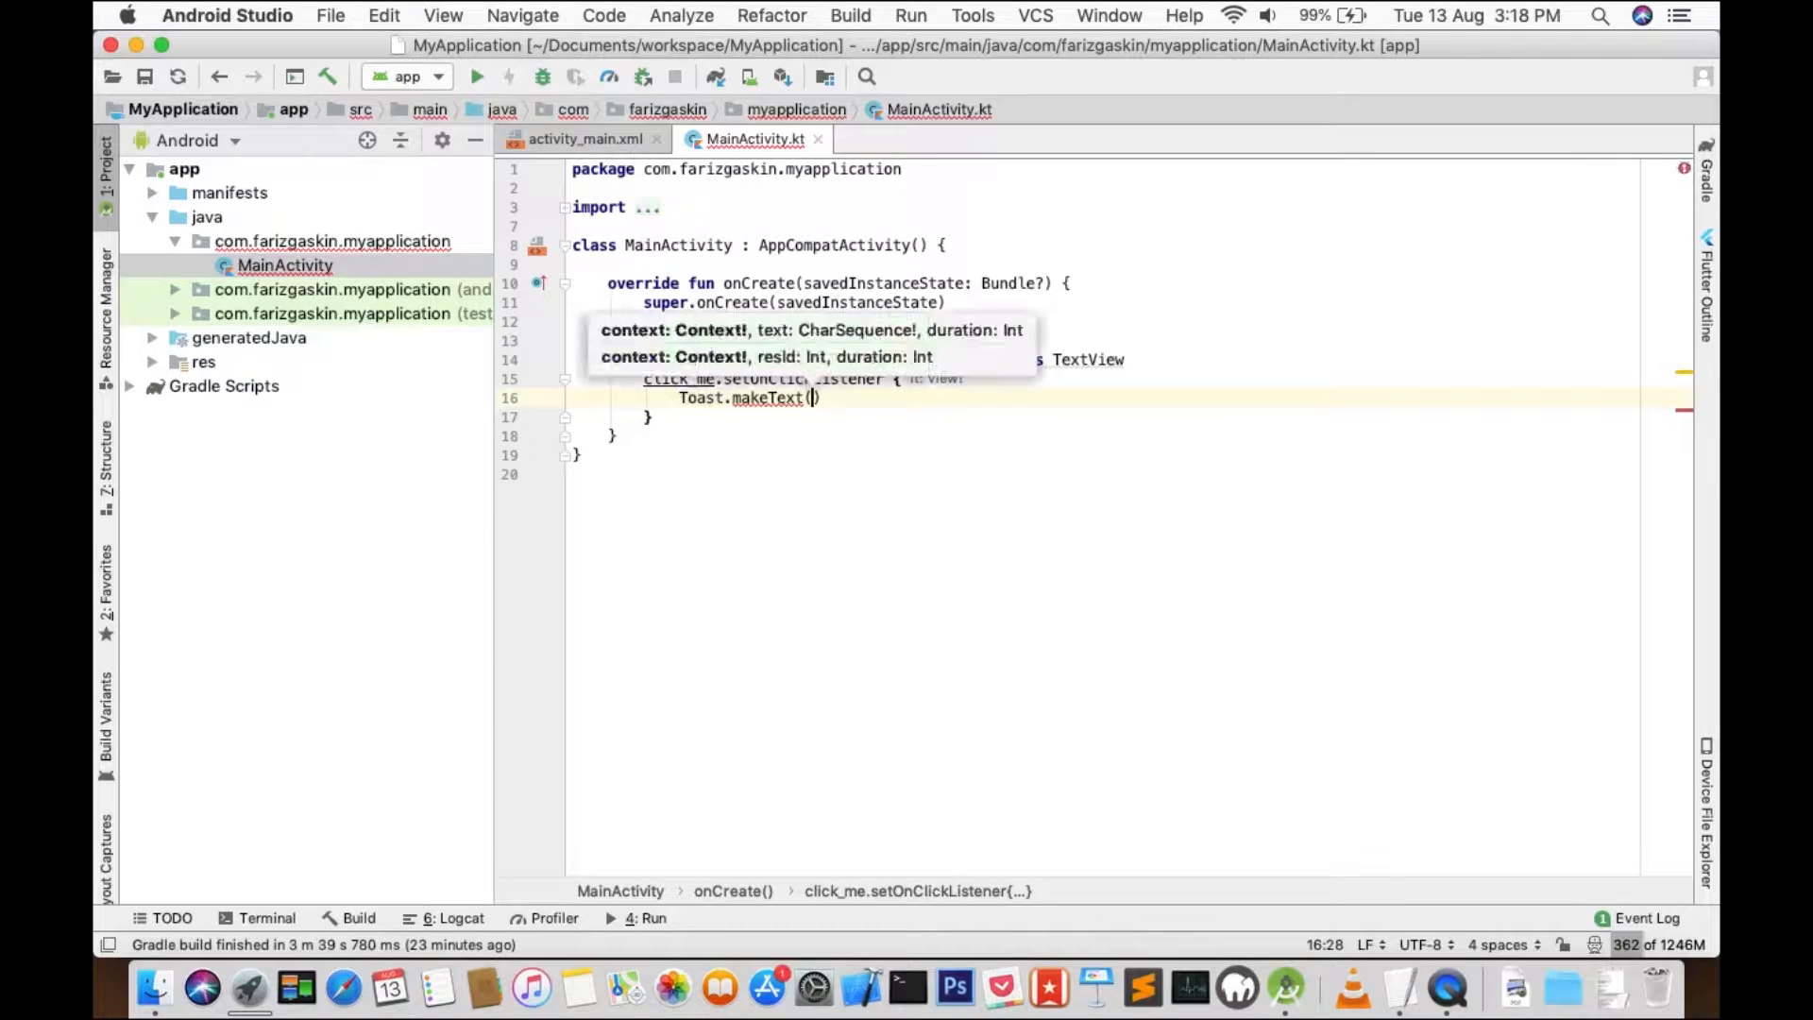
text(this)
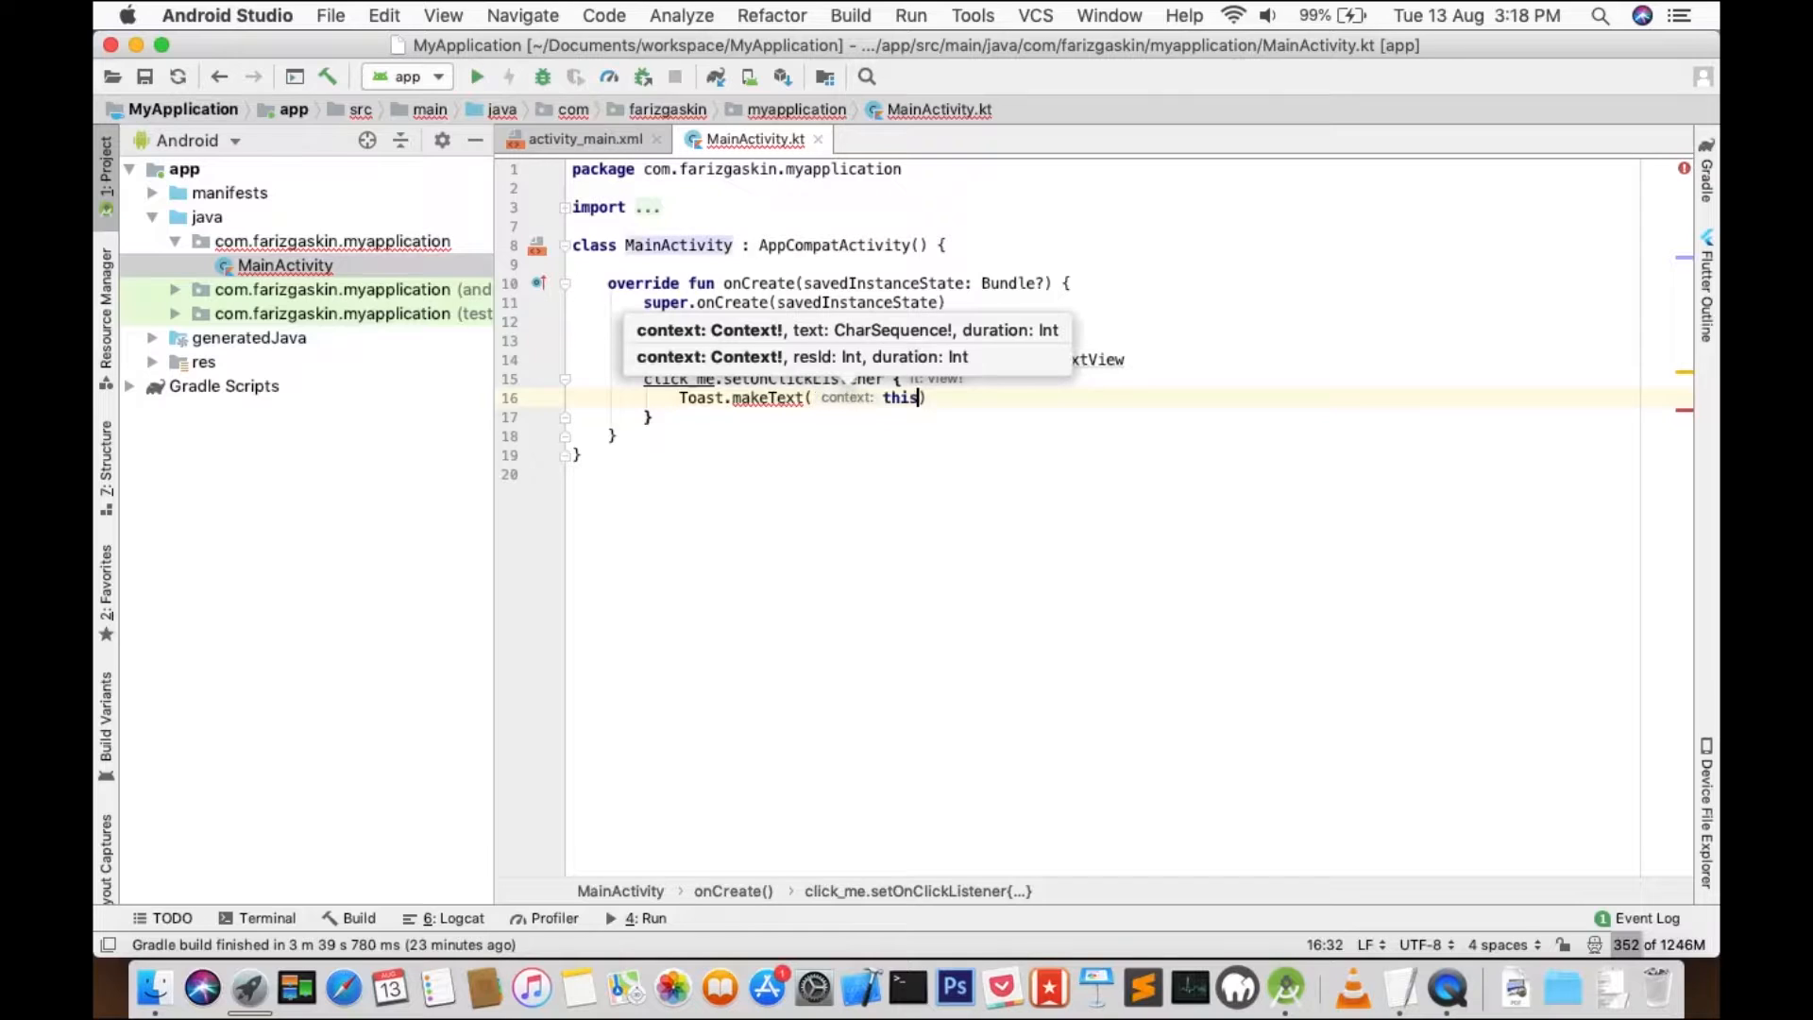
Give the Toast the message text "You Clicked Me".
text(, ")
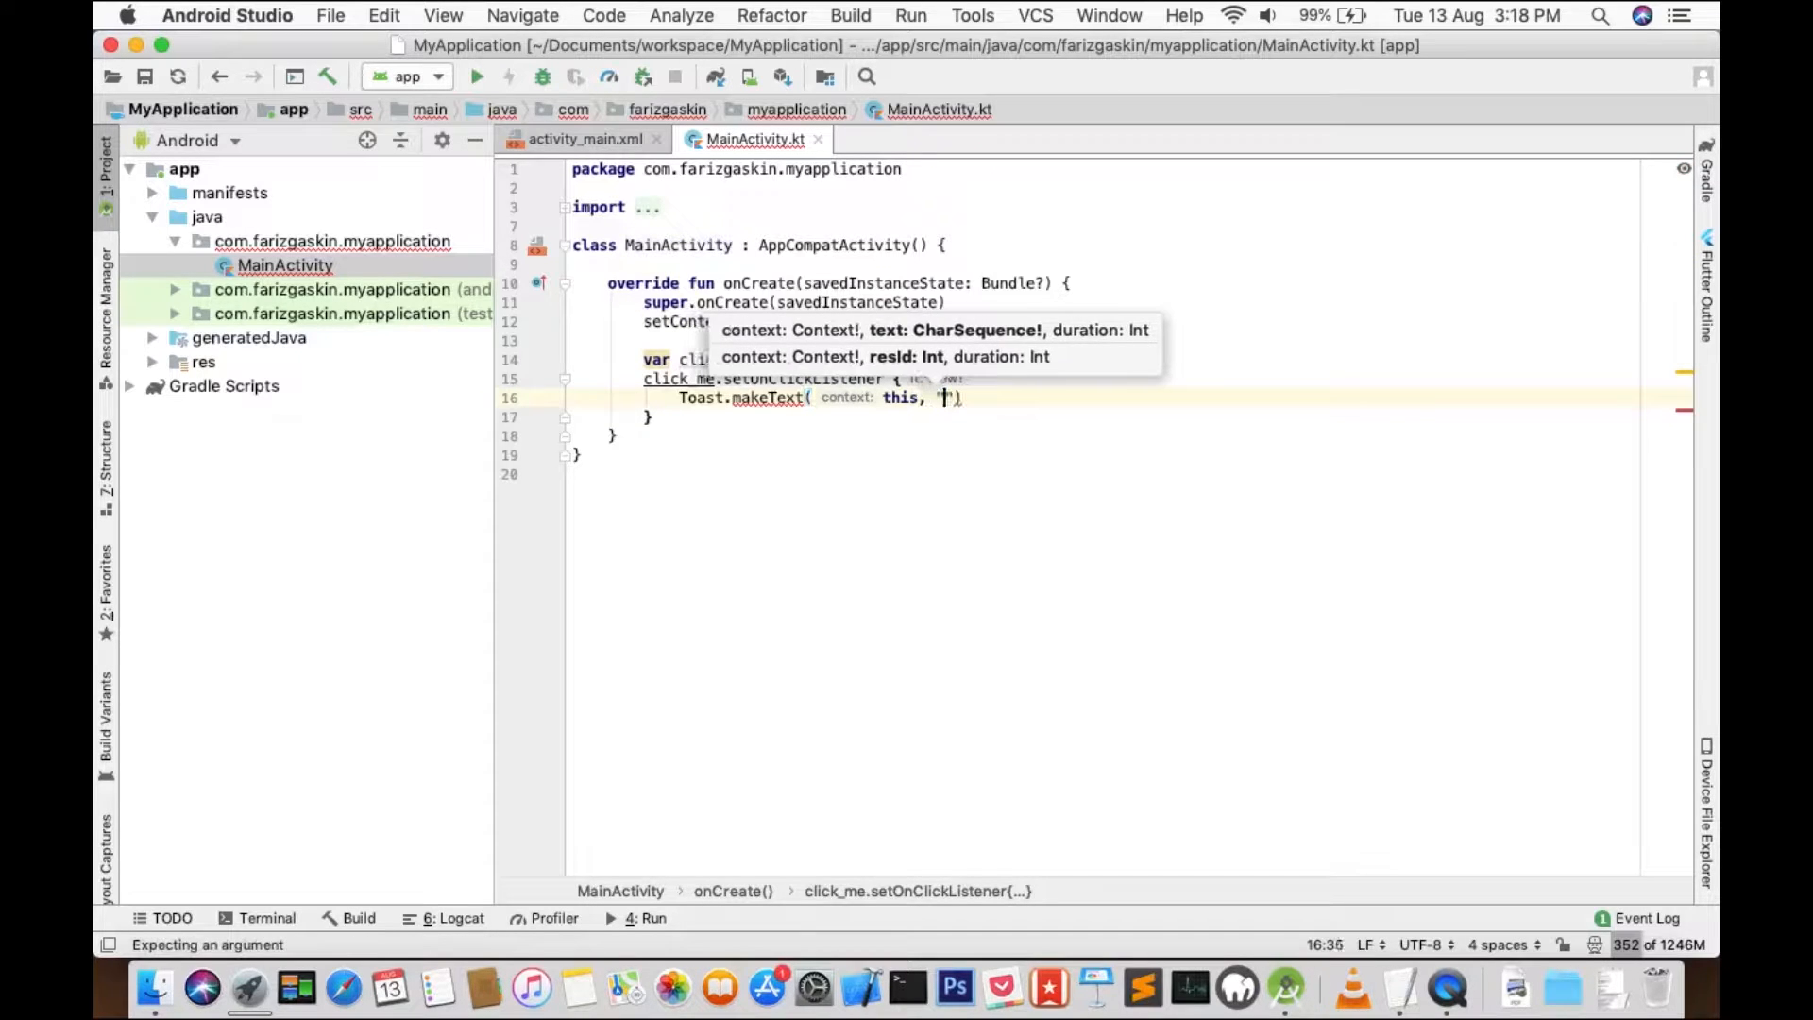
text(Cl)
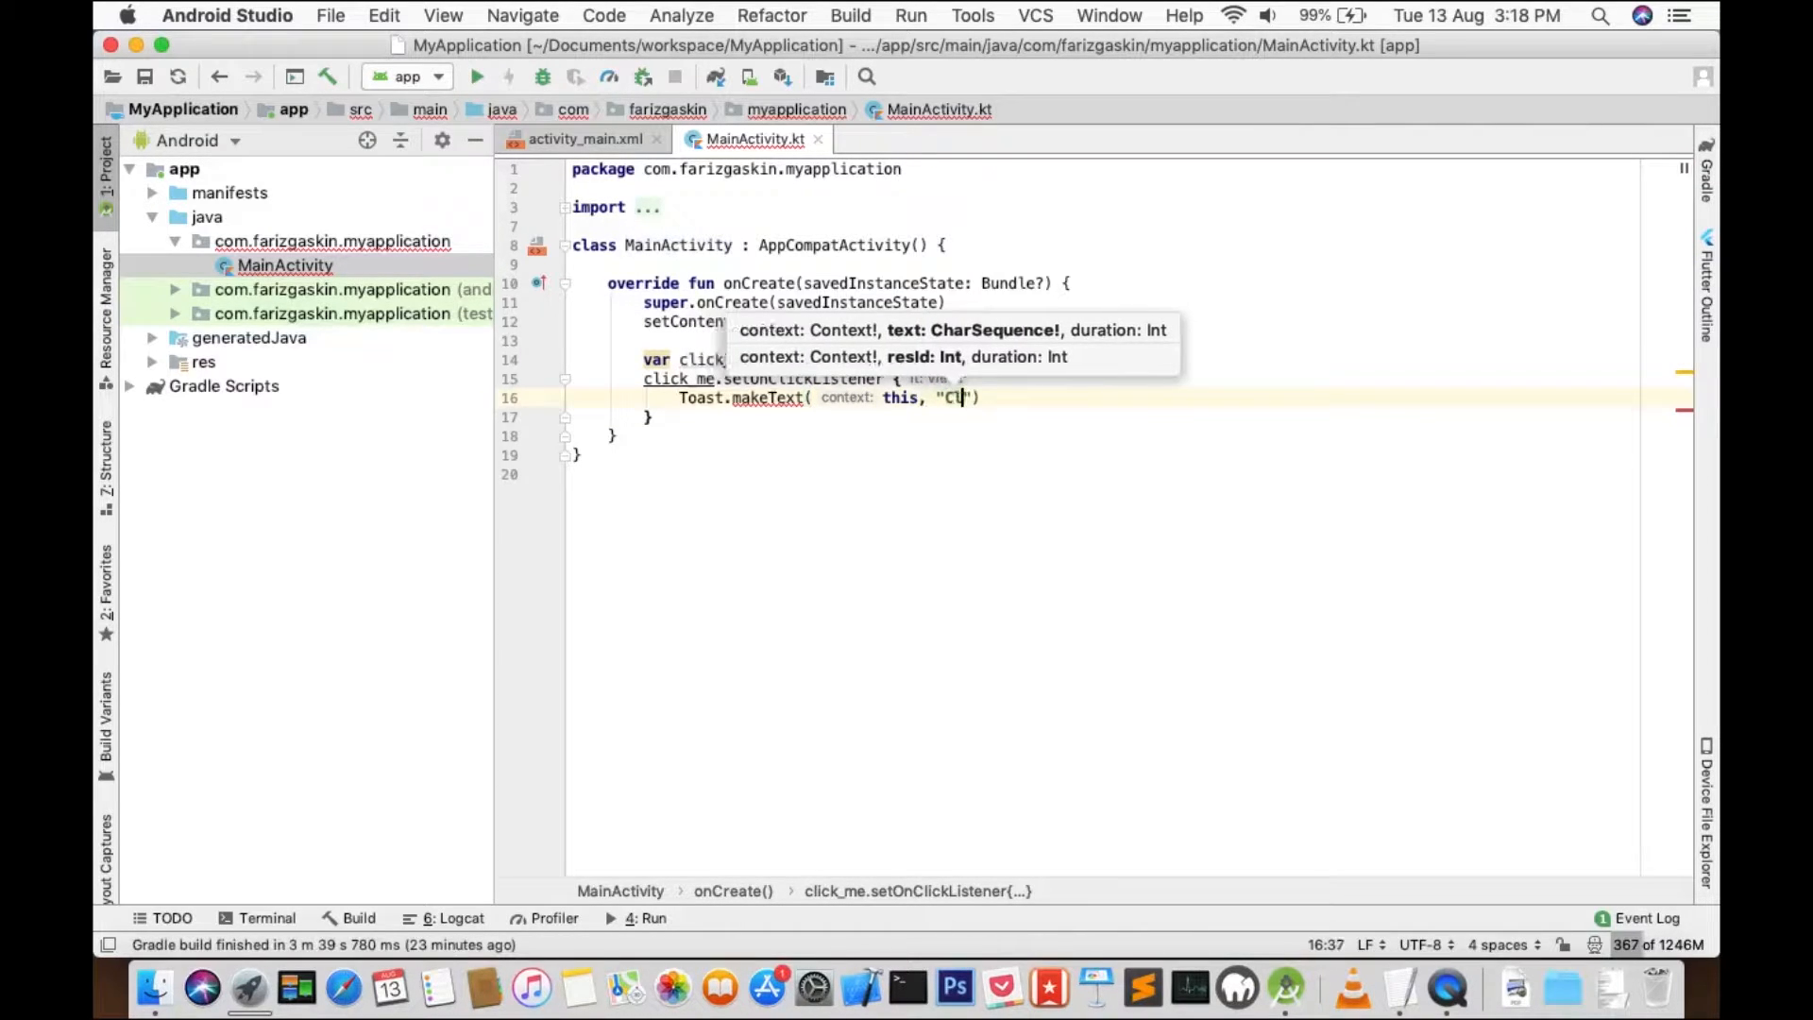
text(ick)
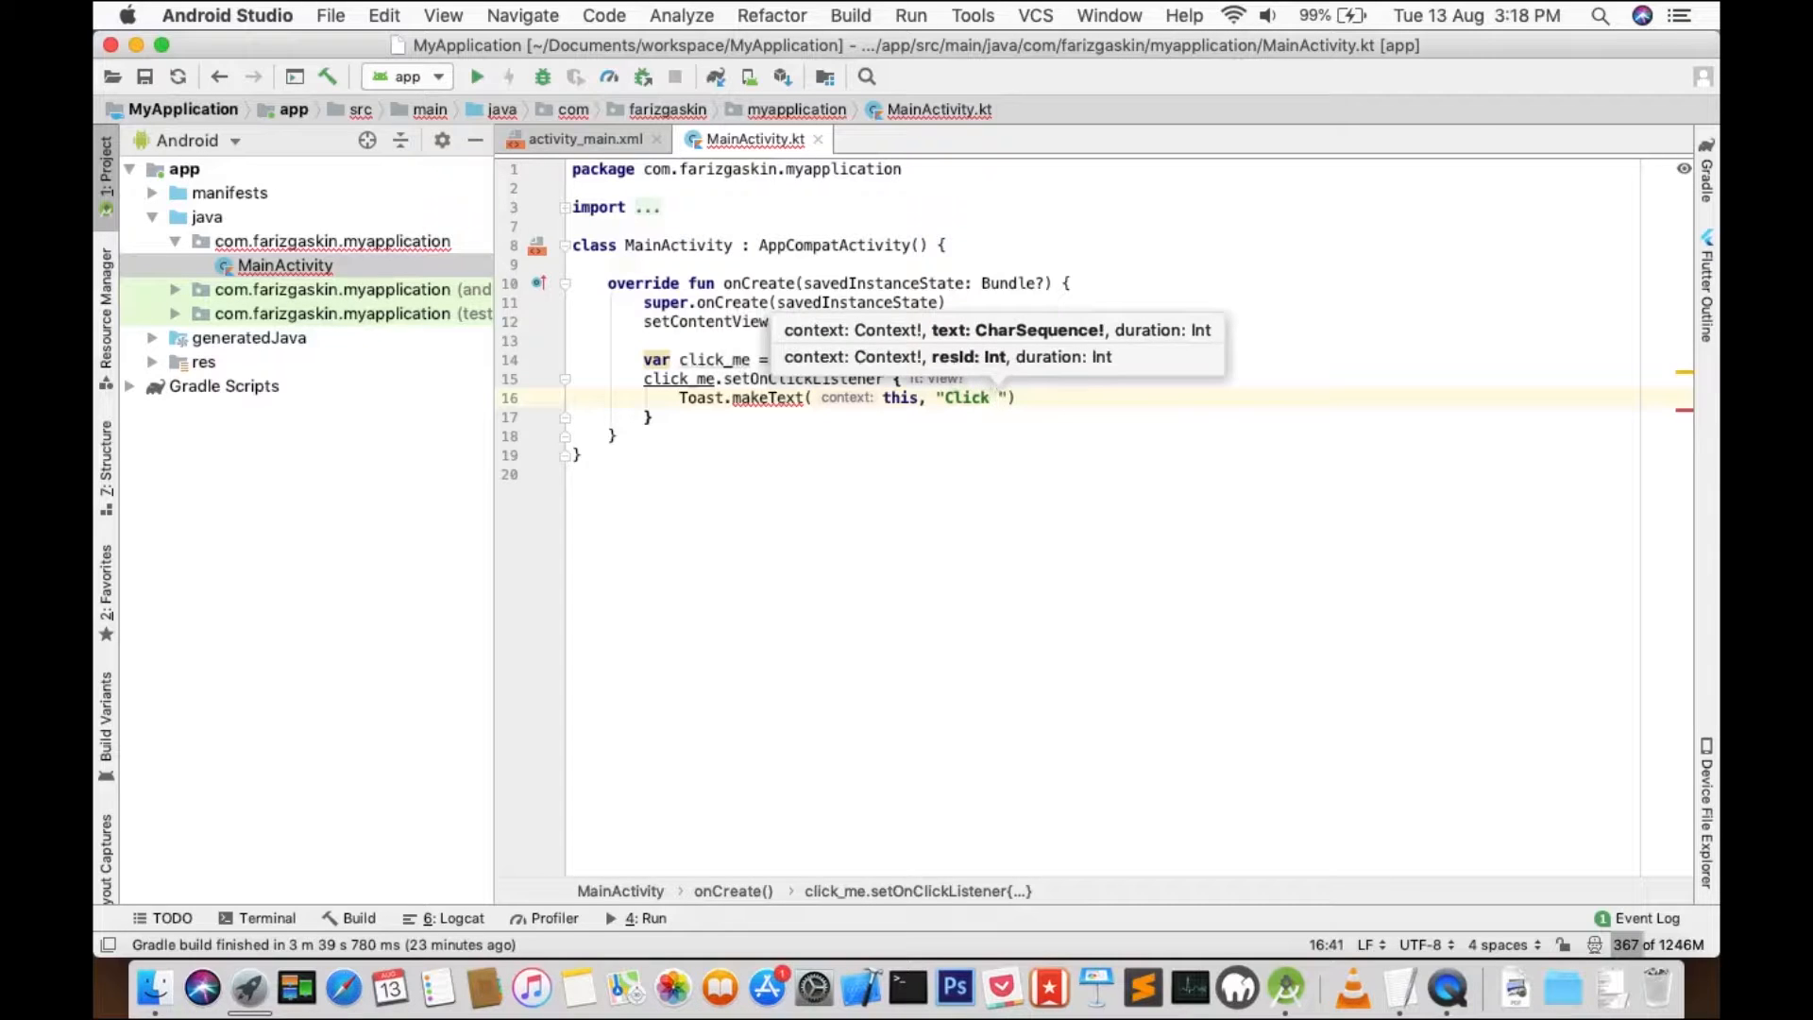
text(Me)
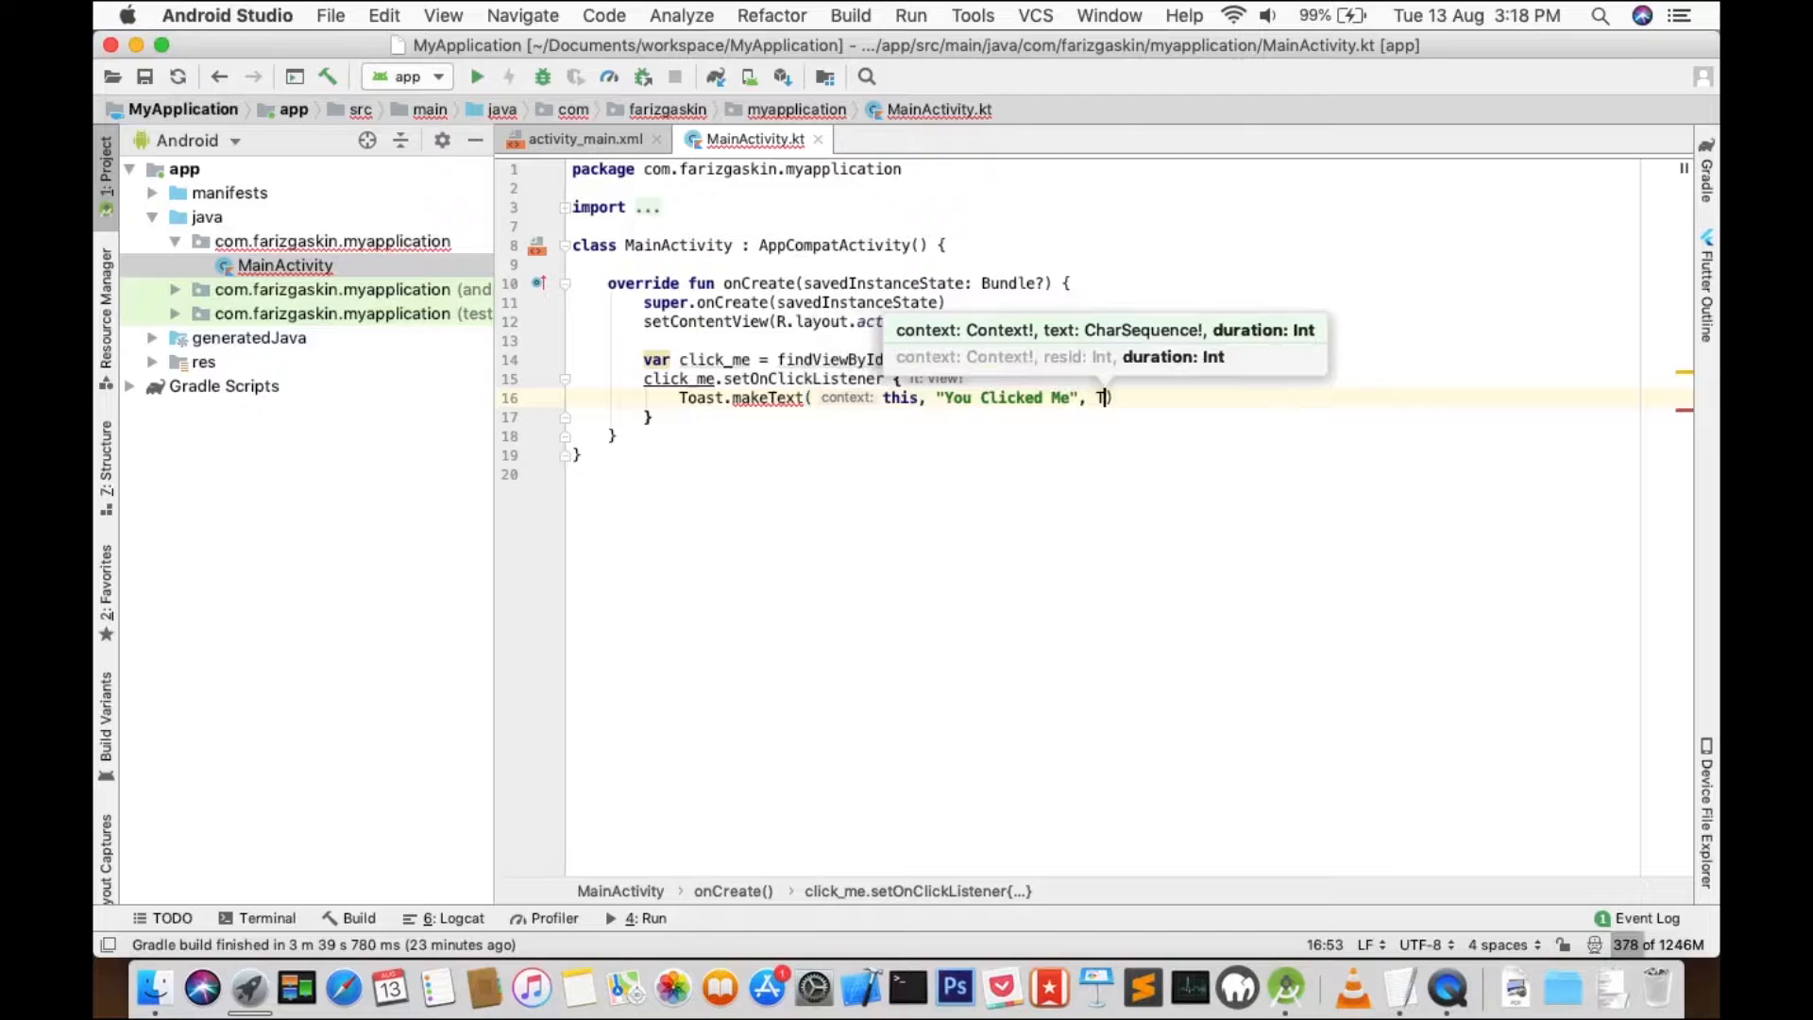
Complete the call with Toast.LENGTH_LONG and append .show().
text(T)
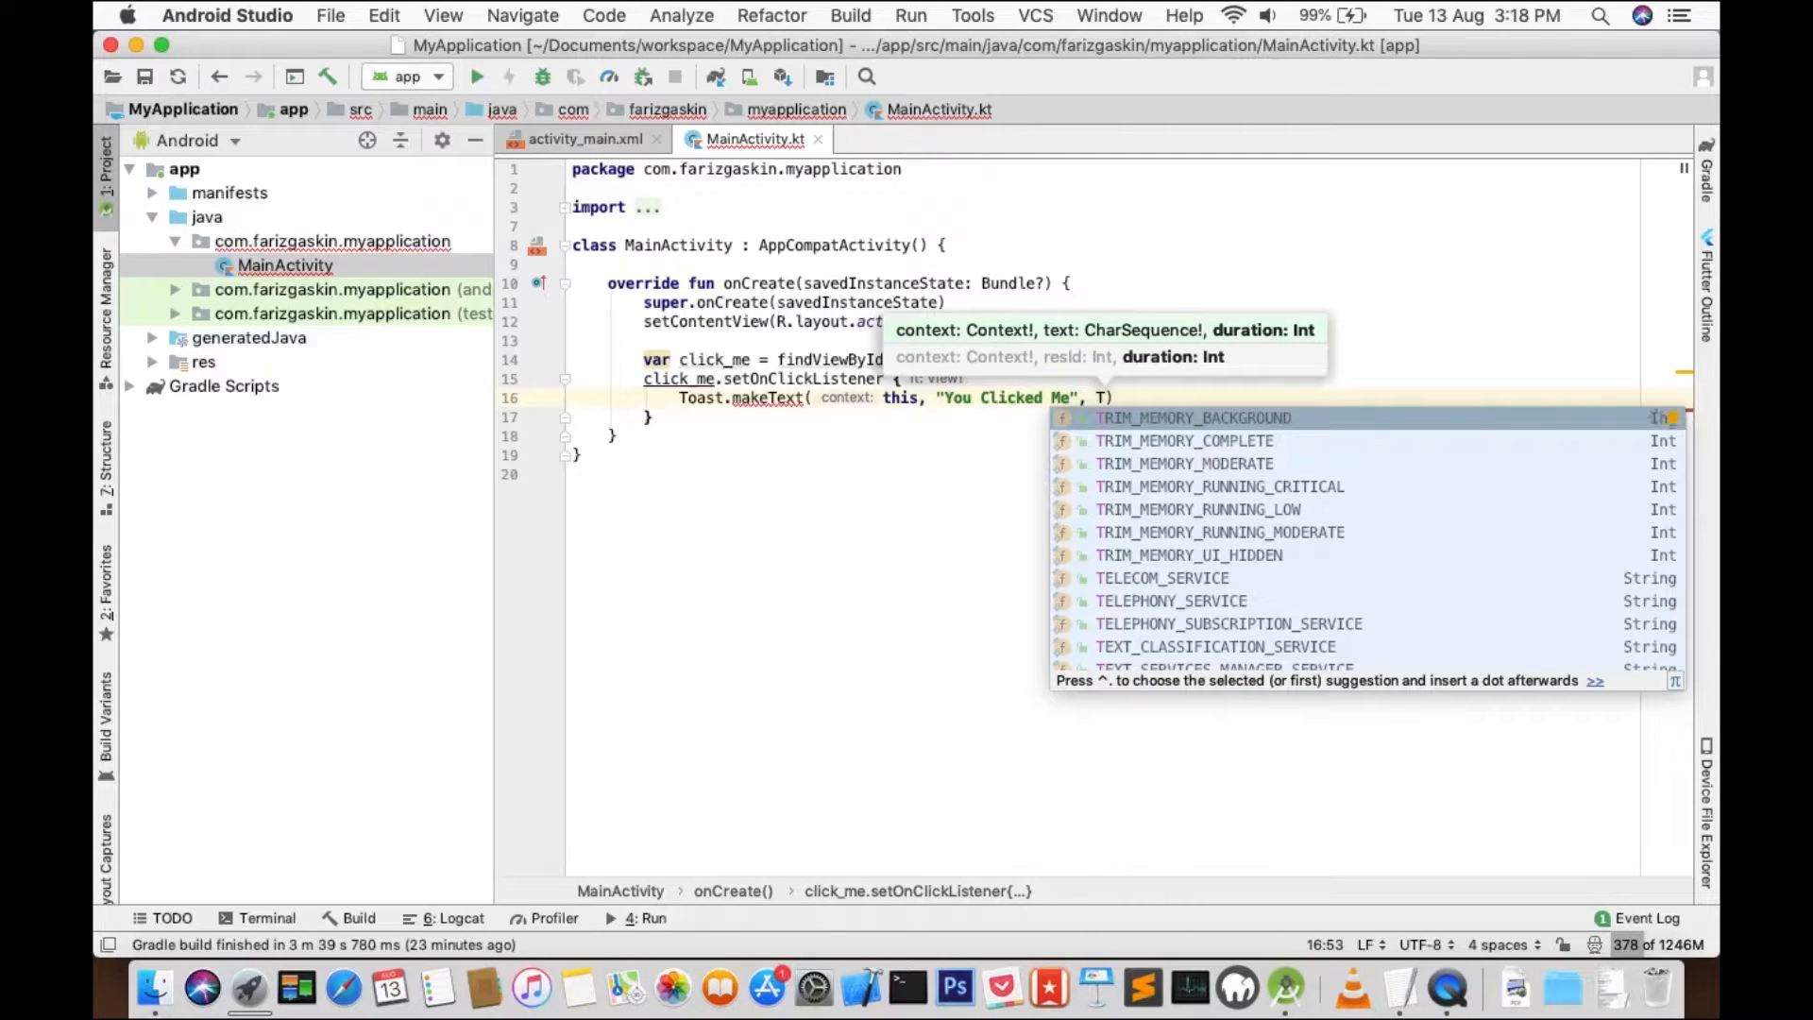
text(Toast)
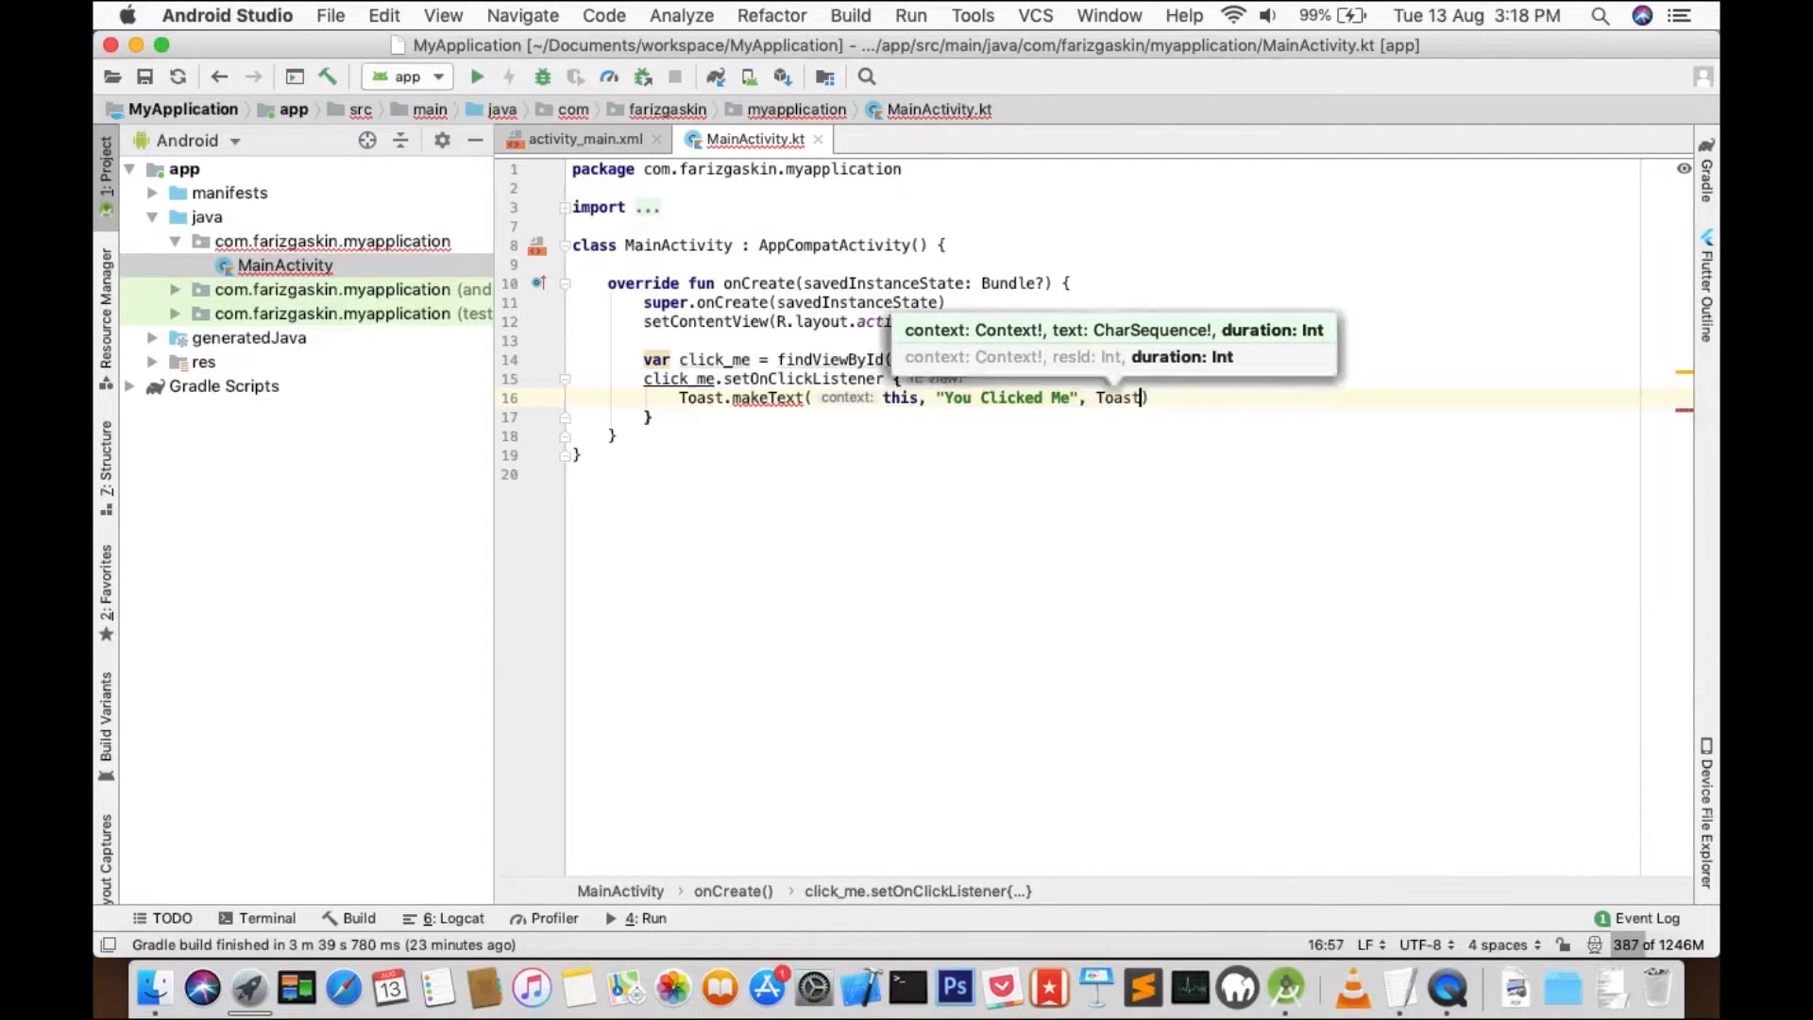
text(.LENGTH_LONG)
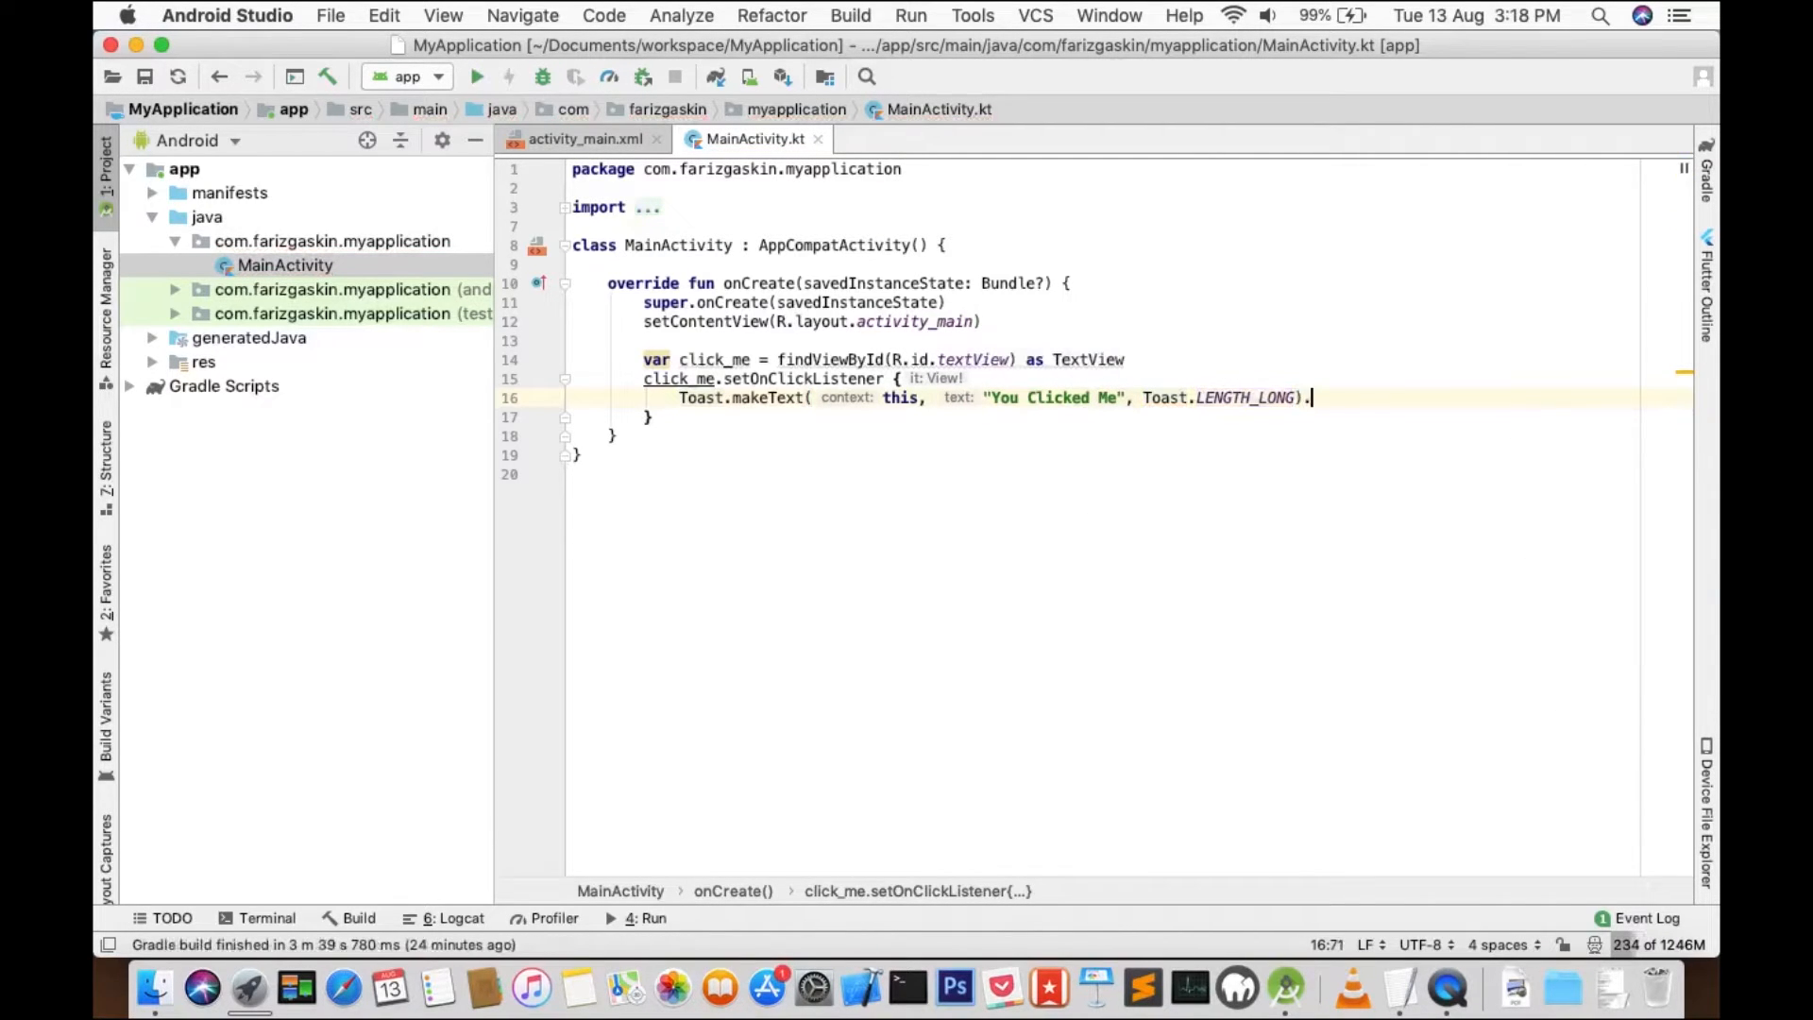
text(show())
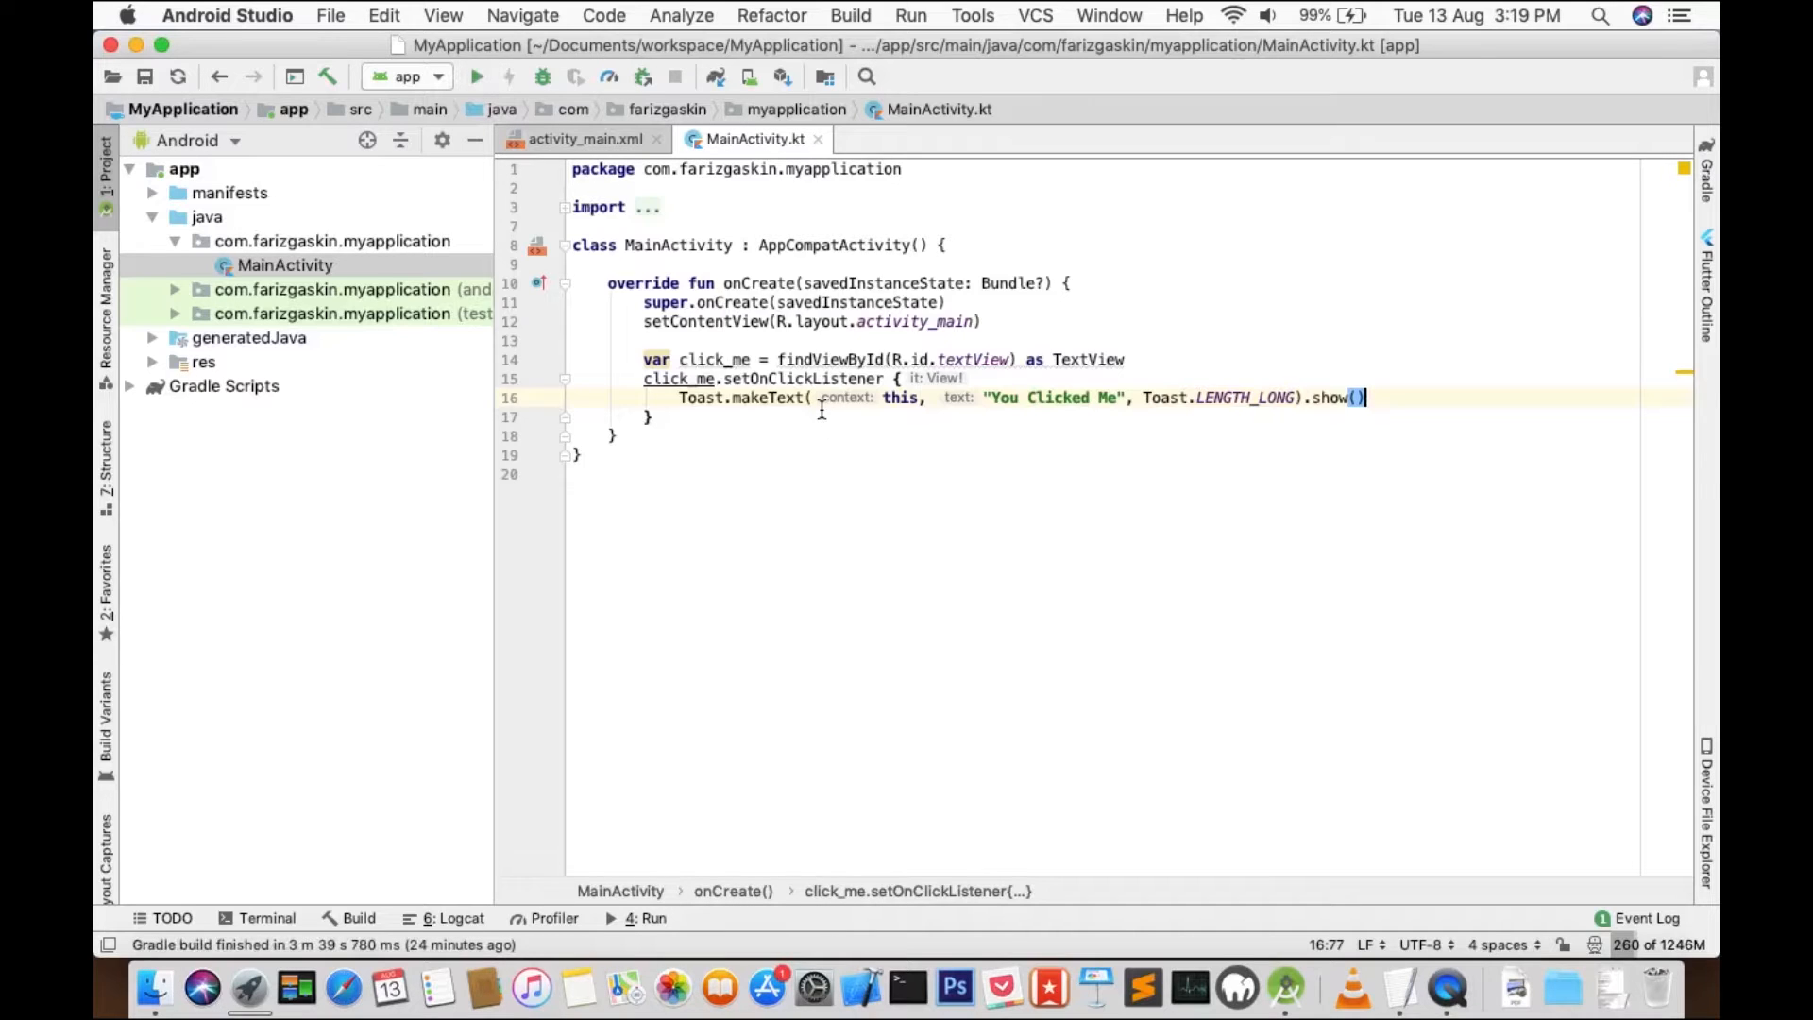
Run the app on the connected Samsung SM-J710GN phone.
click(476, 75)
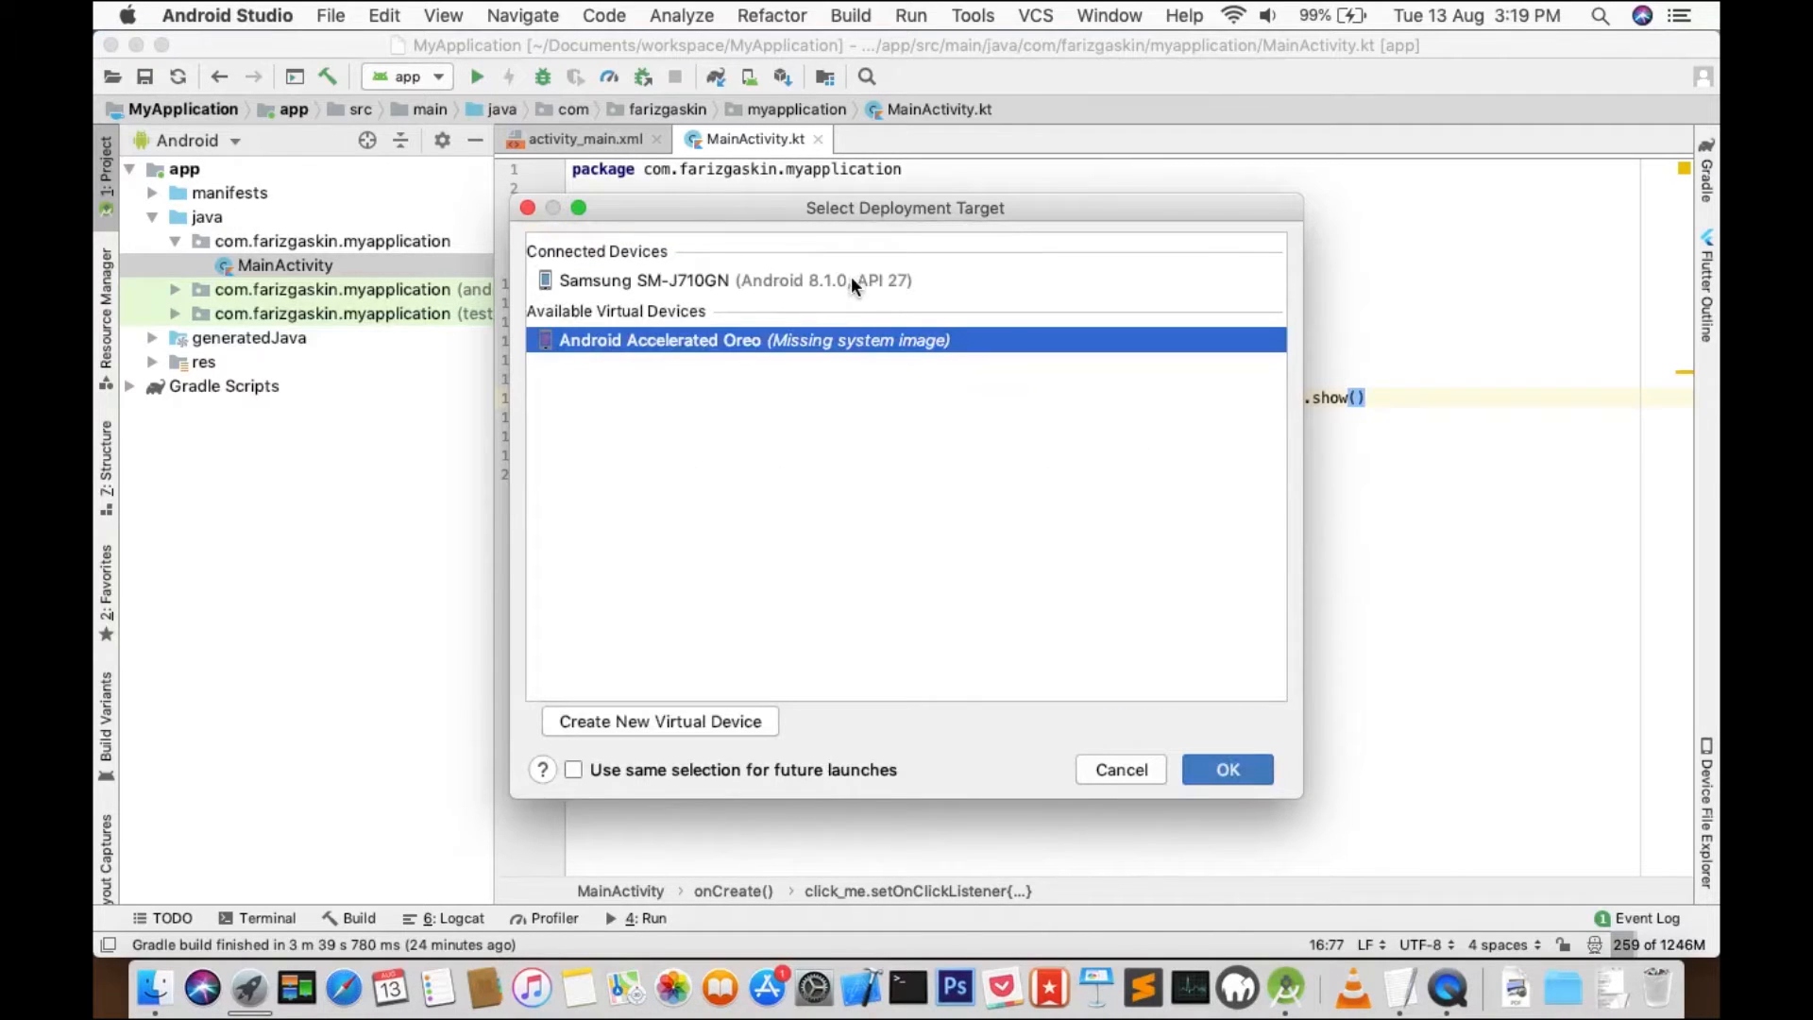
click(1120, 768)
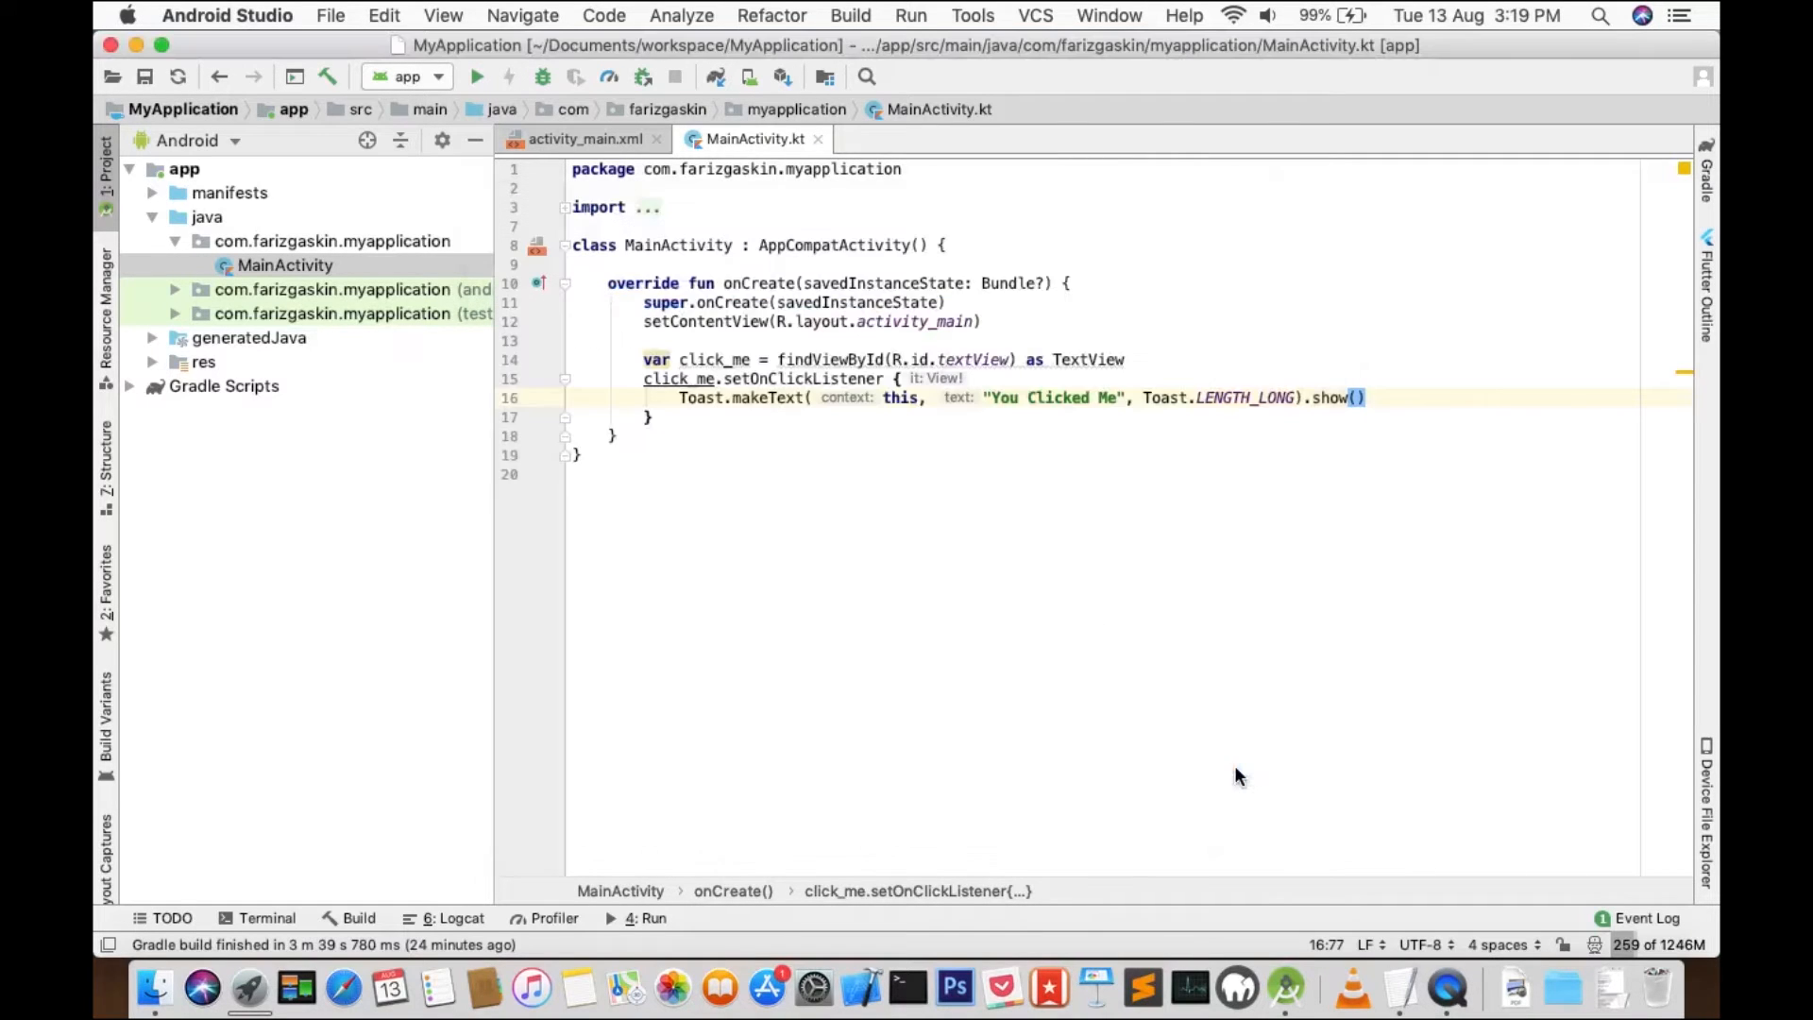
click(476, 75)
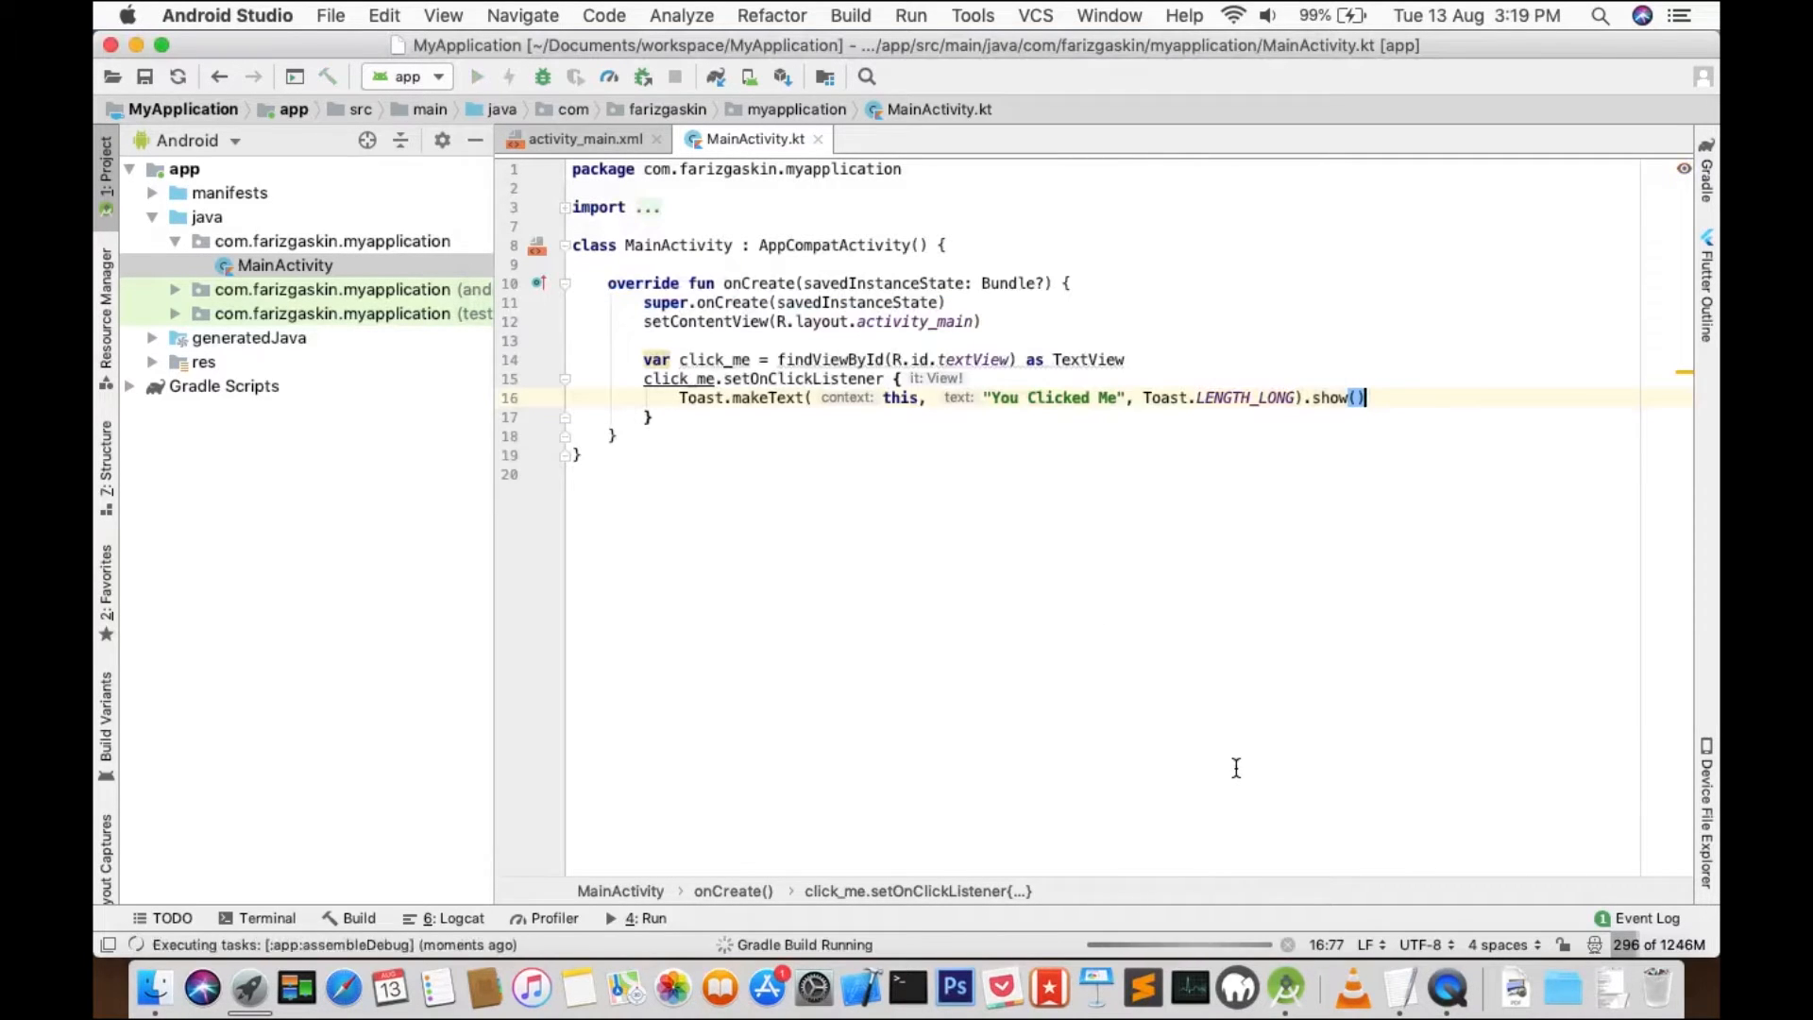